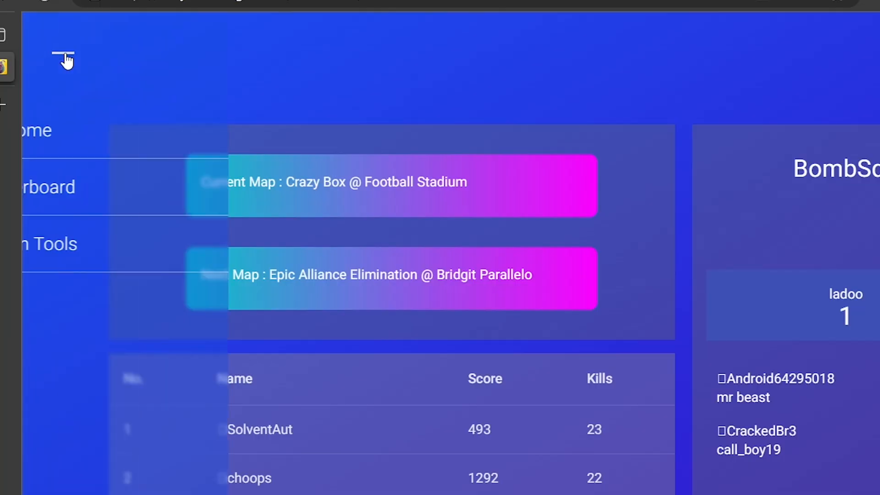
Step: Show the leaderboard, try 'bcs' in the Filter box and view the rank 1 player's details
left_click(73, 187)
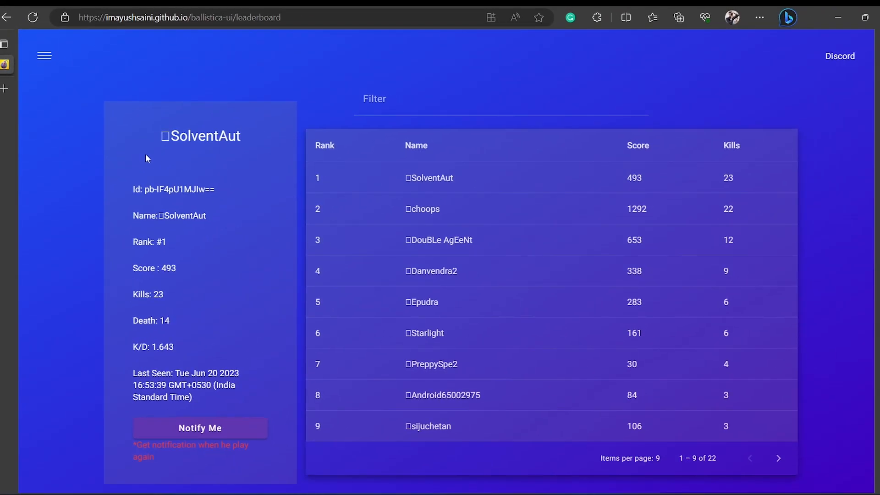
type("bcs")
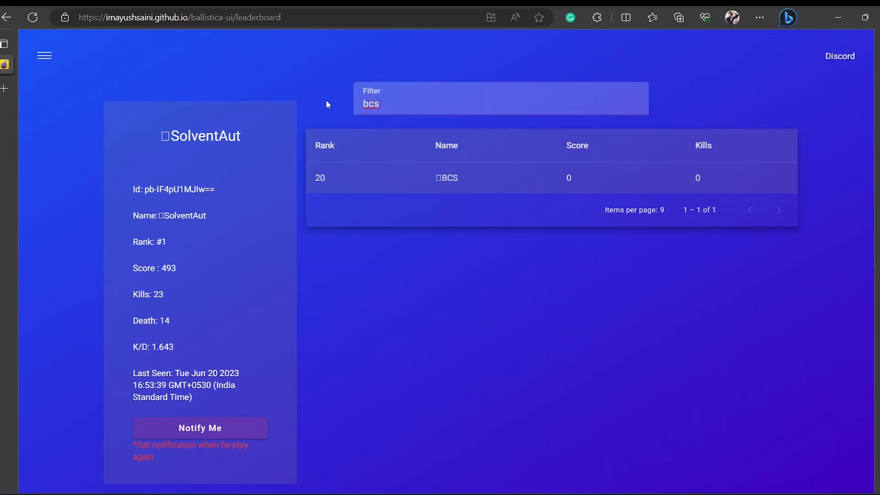
mouse_move(402, 142)
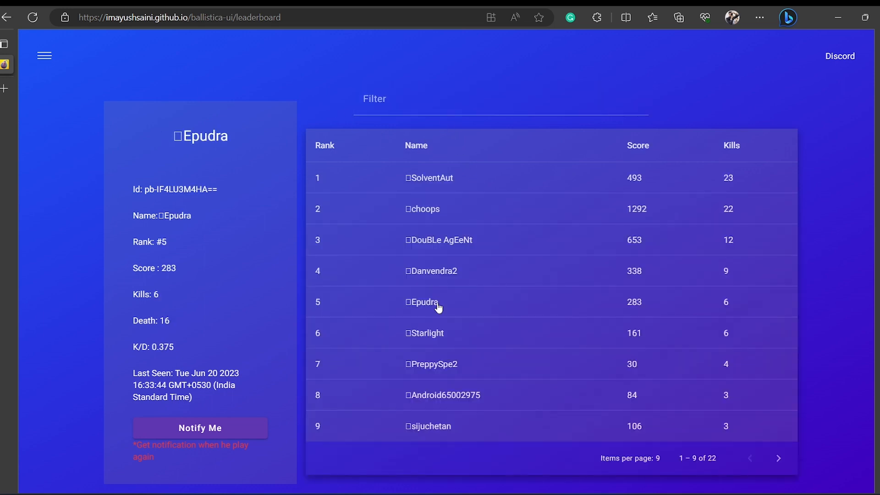
left_click(433, 178)
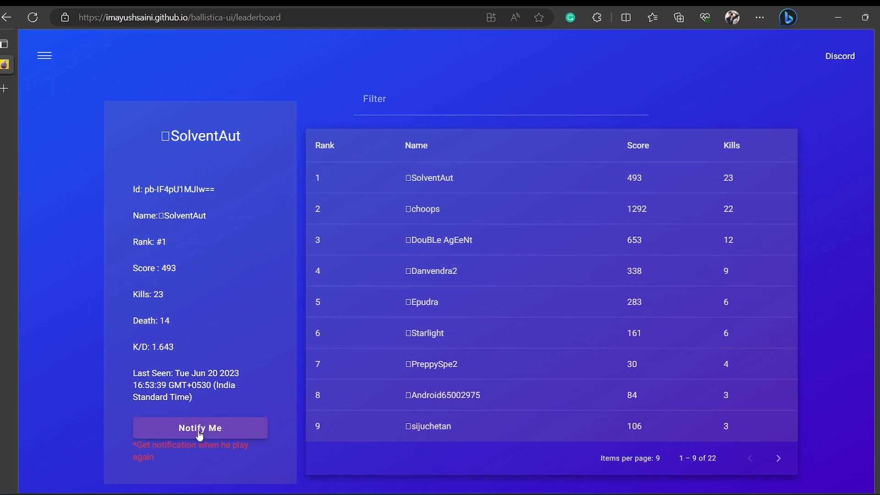
Step: Subscribe with Notify Me to SolventAut's next play, then bring up the site navigation
left_click(200, 429)
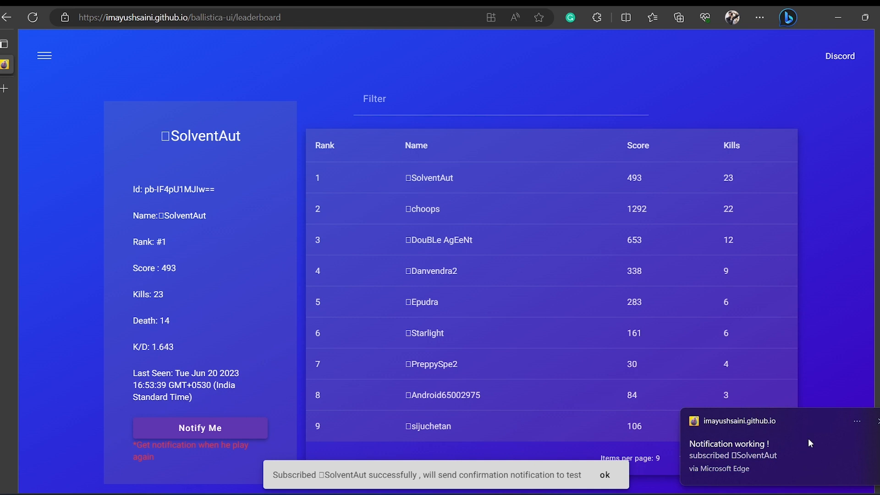
mouse_move(802, 452)
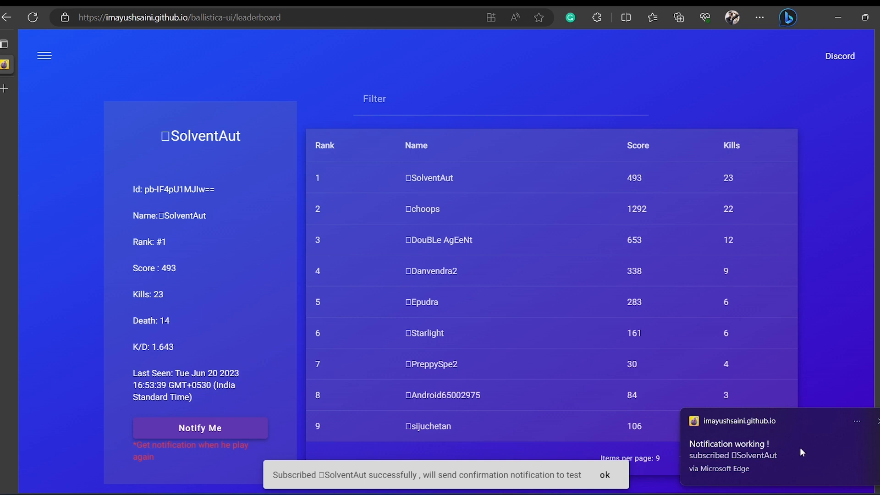
left_click(44, 56)
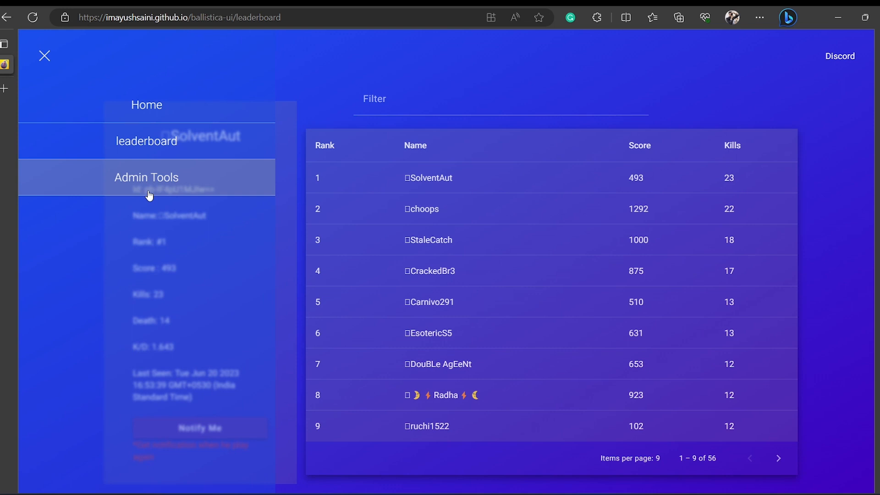
Step: Go to Admin Tools and log in with the pass key to reach the Cat Server dashboard
left_click(147, 178)
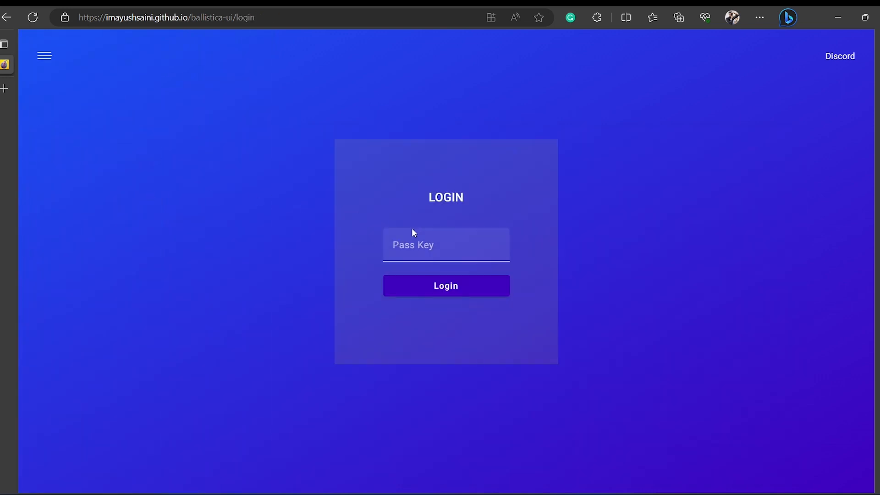
left_click(446, 286)
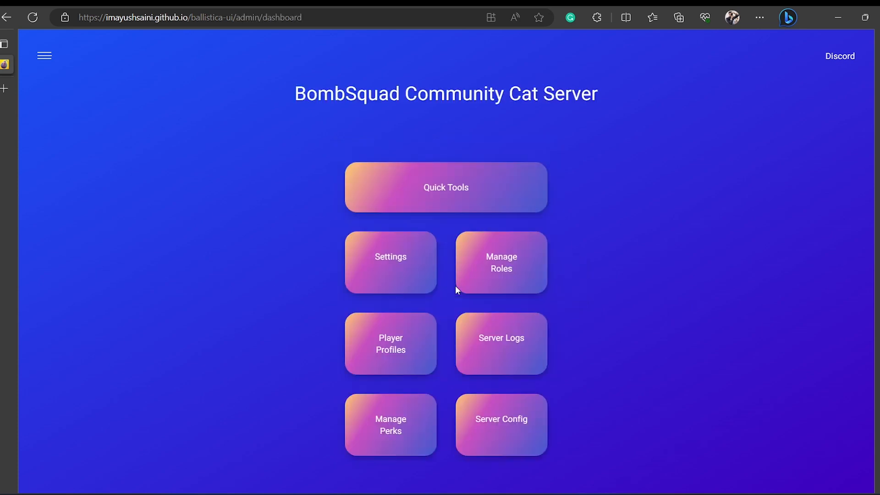
mouse_move(206, 225)
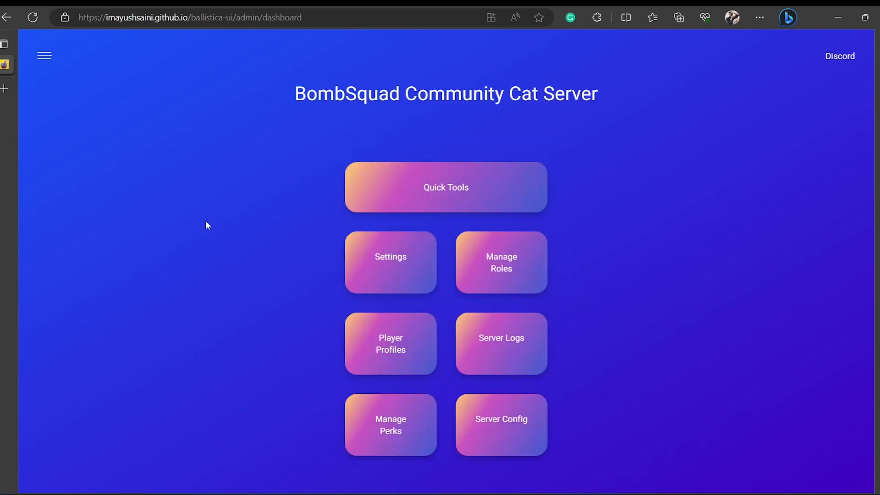
Step: In Quick Tools, list the live players and send 'hey' to the in-game chat
left_click(446, 187)
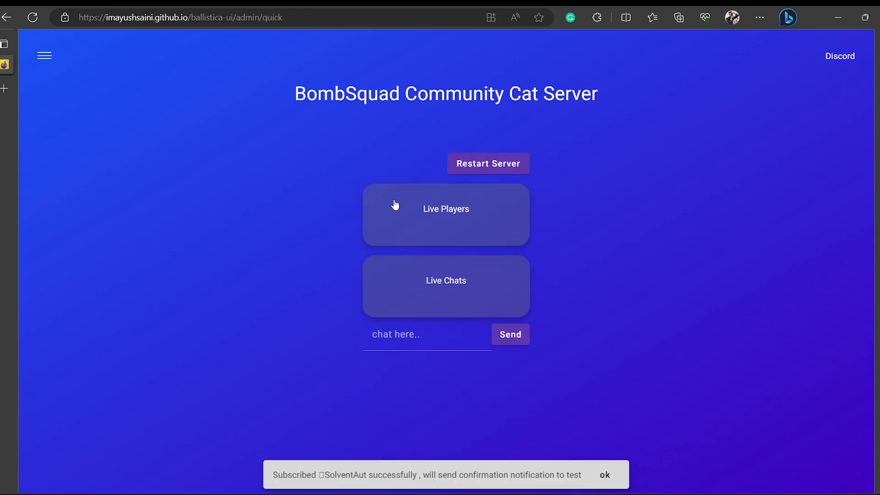
left_click(446, 209)
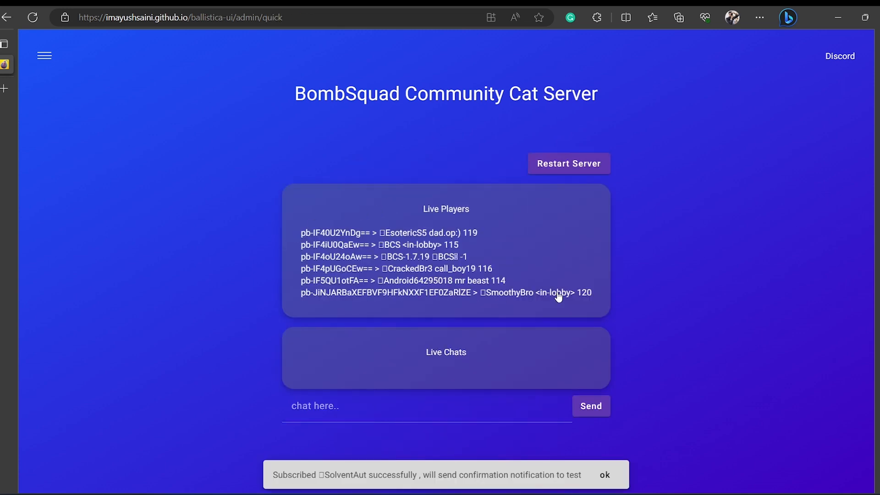
type("hey")
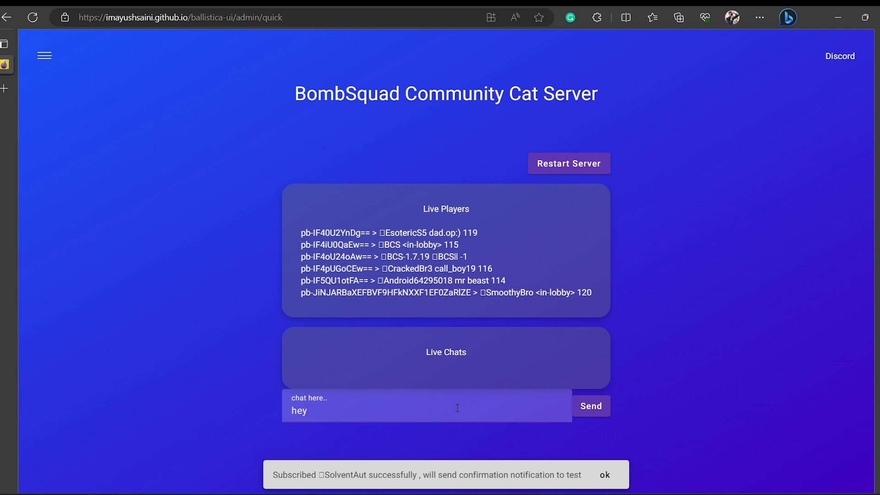
left_click(591, 405)
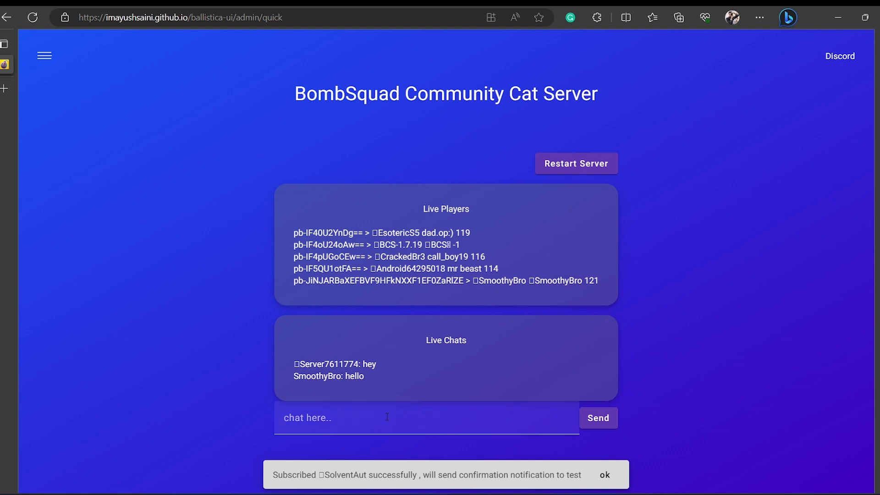
Step: Enter '/list' in the chat field before returning to the dashboard
type("/")
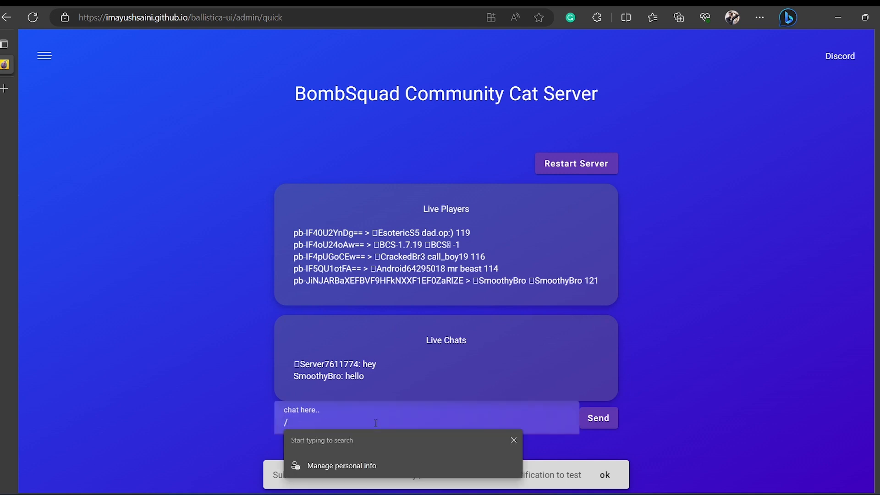
type("list")
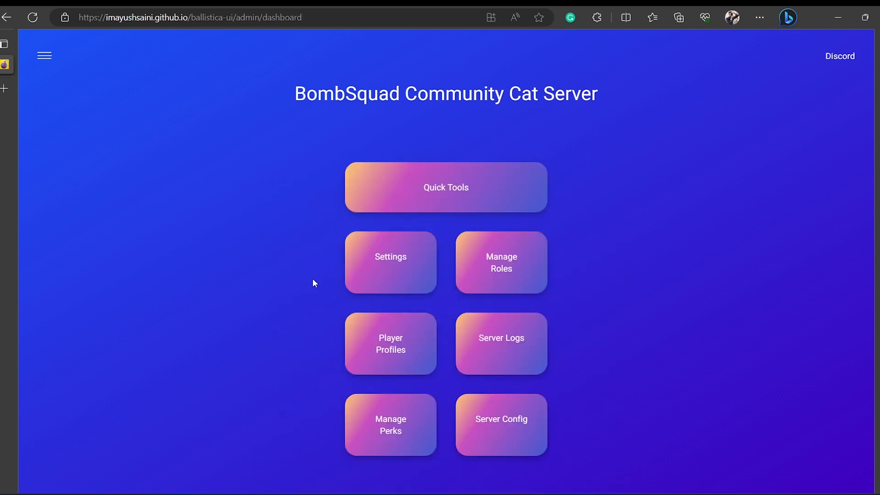
Step: In Settings, review BrodcastCommand choices and expand the ScoreScreenAnnouncement message list
left_click(390, 262)
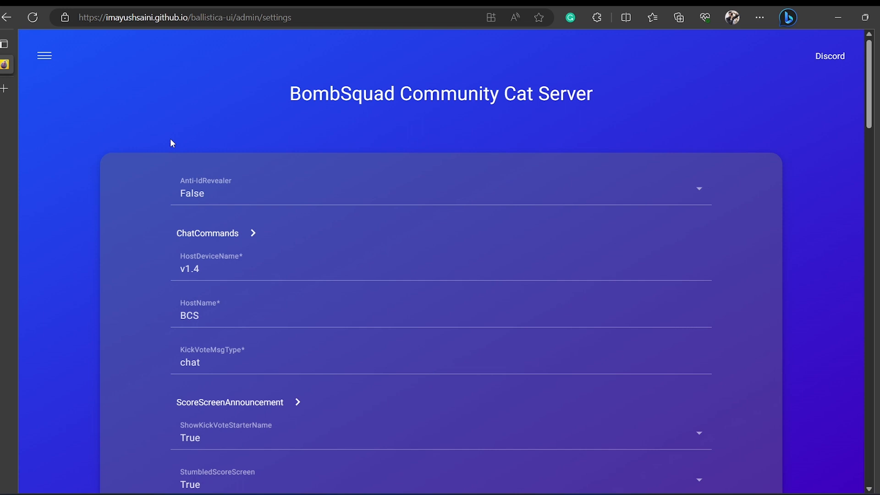
scroll("down", 3)
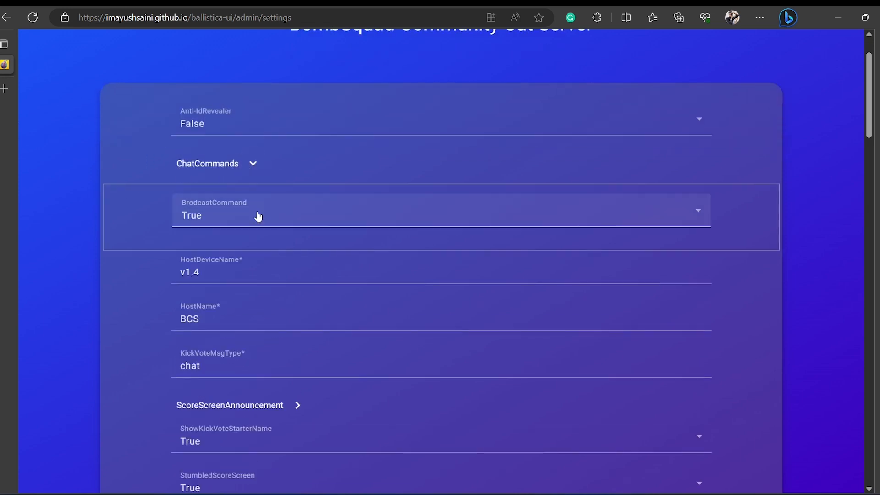
left_click(440, 213)
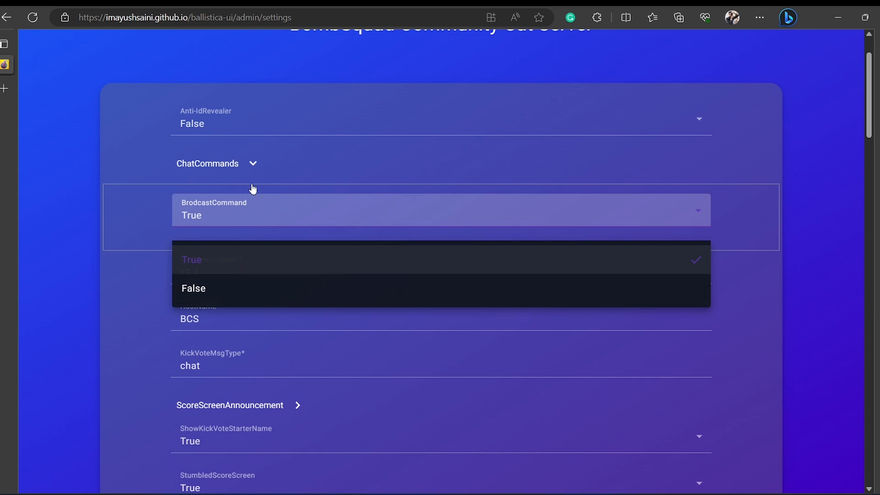
scroll("down", 3)
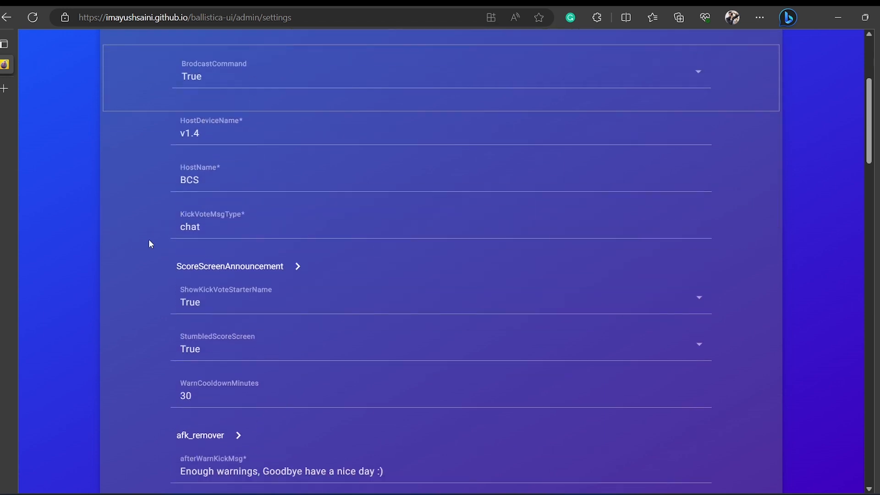
left_click(297, 266)
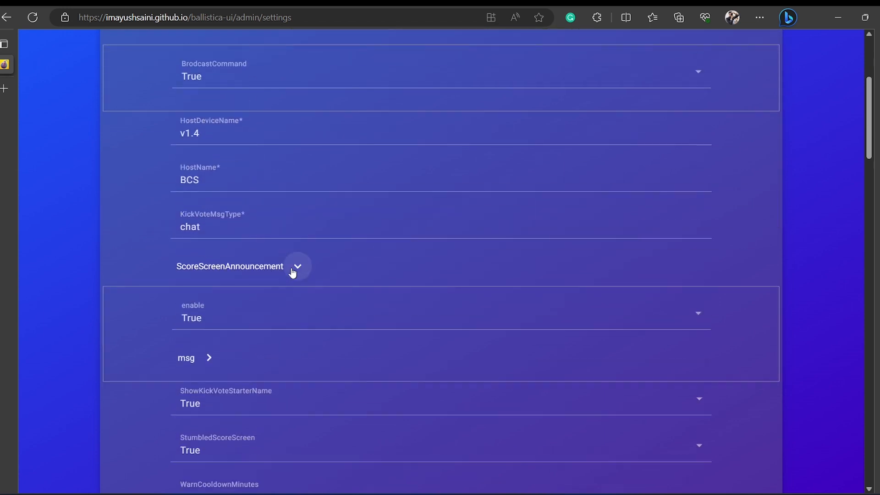
left_click(209, 358)
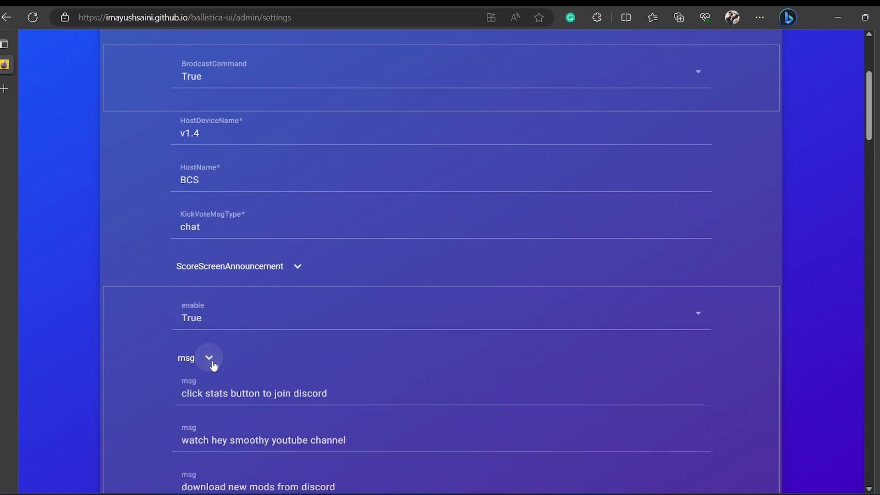
Step: Scroll to the afk_remover options at the bottom and set enable to False
scroll("down", 3)
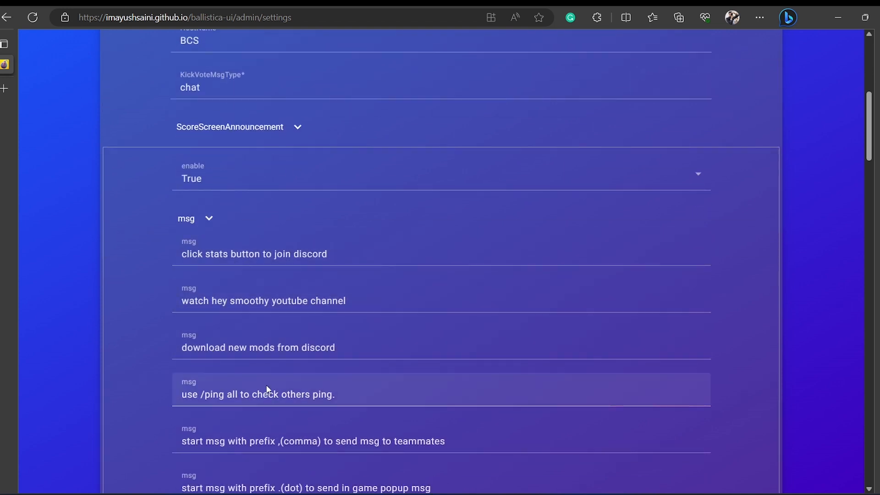
scroll("down", 3)
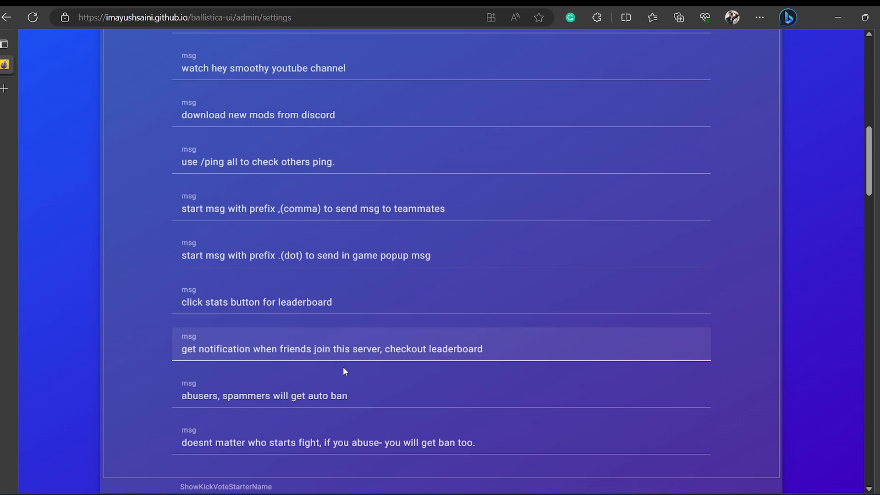
scroll("down", 3)
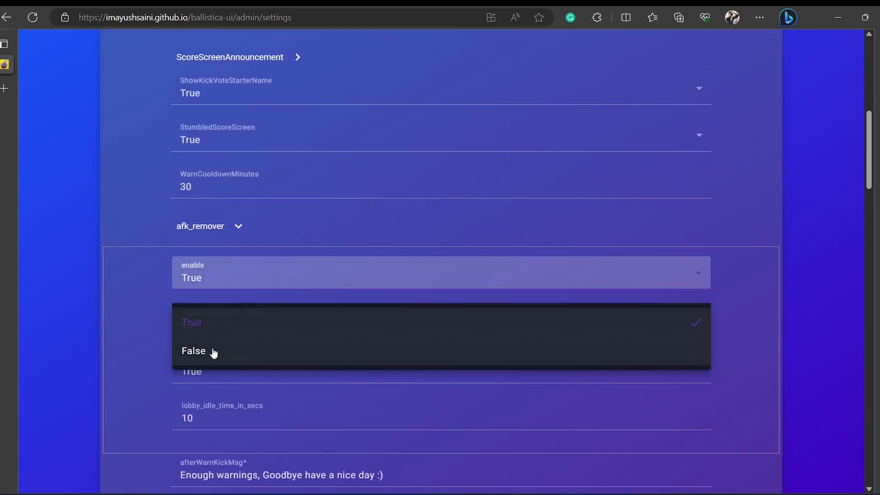
left_click(194, 351)
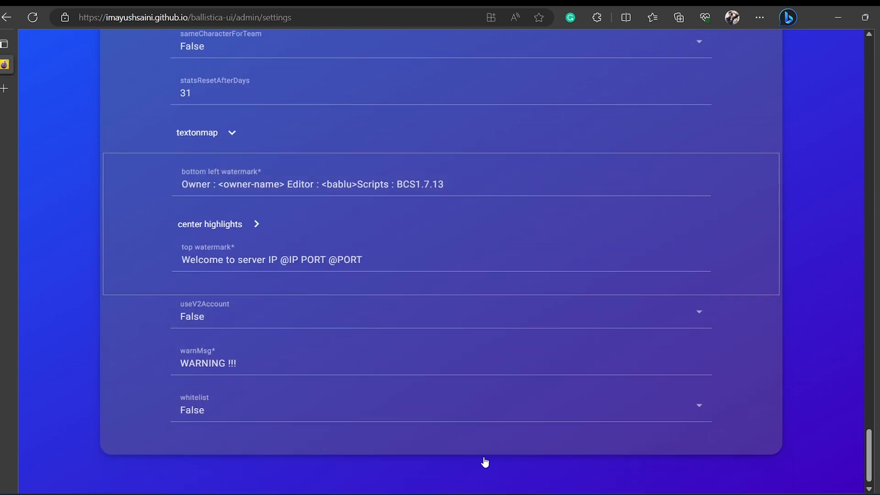
Step: Search the Player Profiles page for 'Andro'
left_click(7, 15)
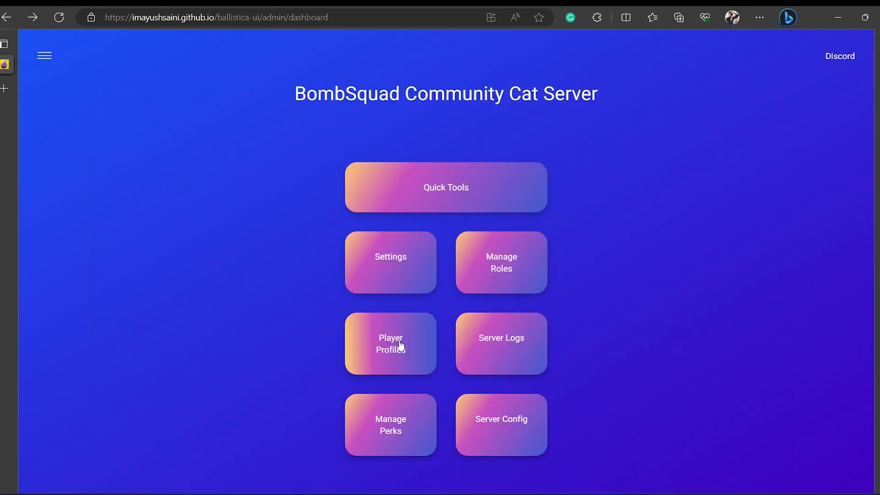
left_click(390, 343)
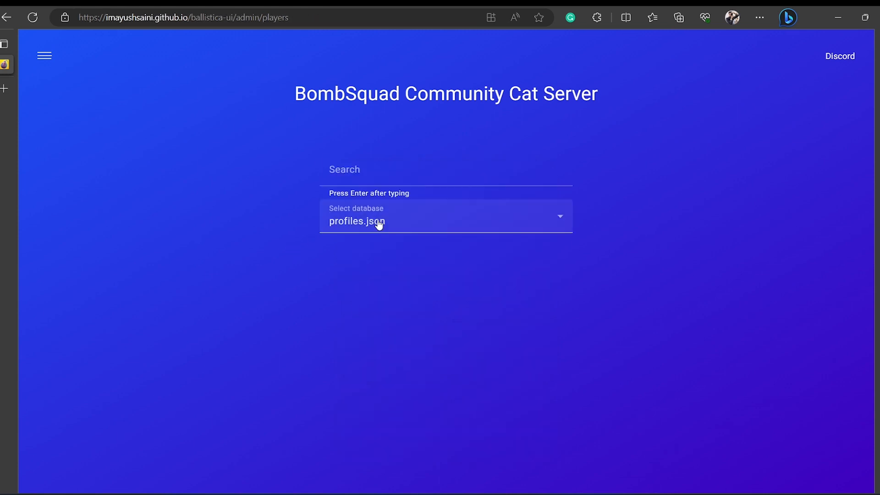
left_click(393, 169)
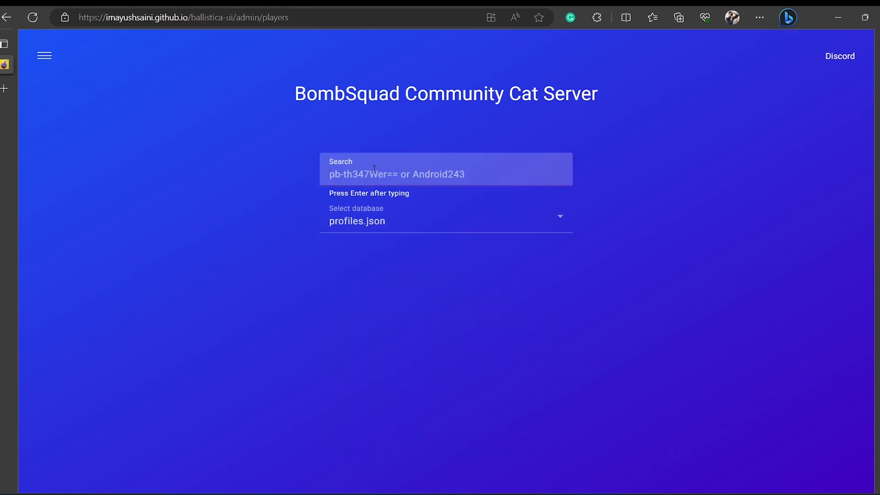
type("Andro")
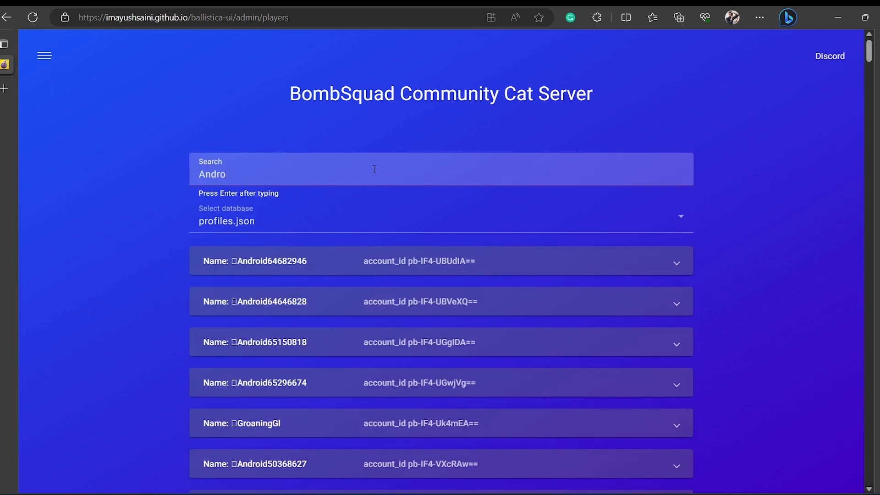
mouse_move(386, 288)
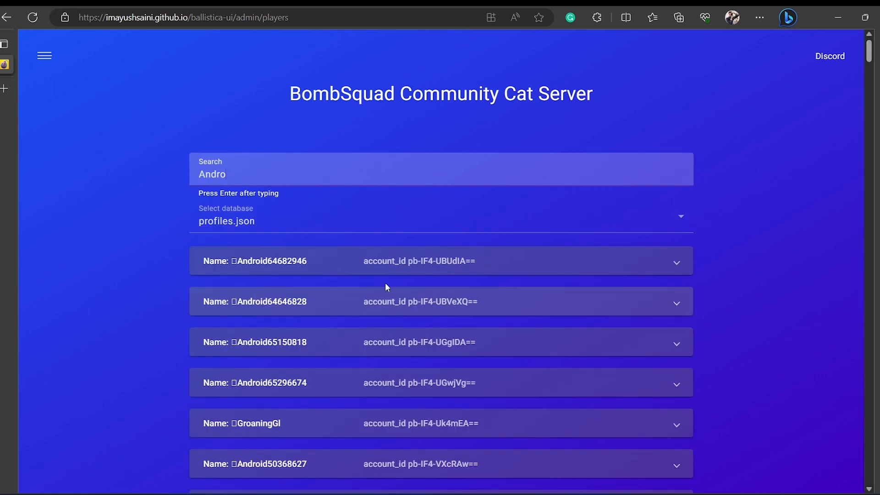
scroll("down", 3)
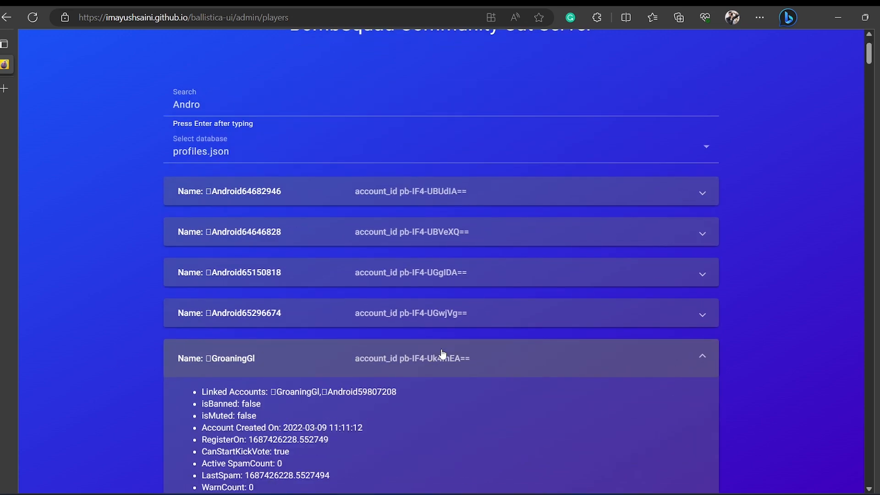
scroll("down", 3)
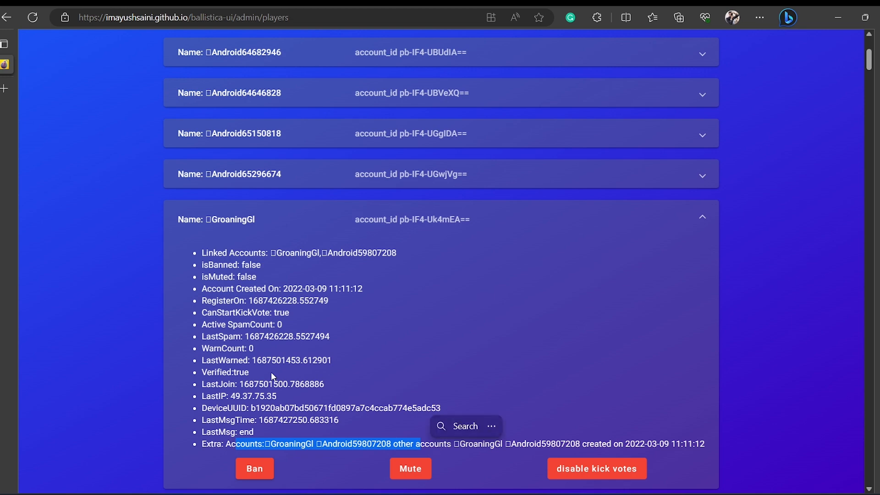
scroll("down", 3)
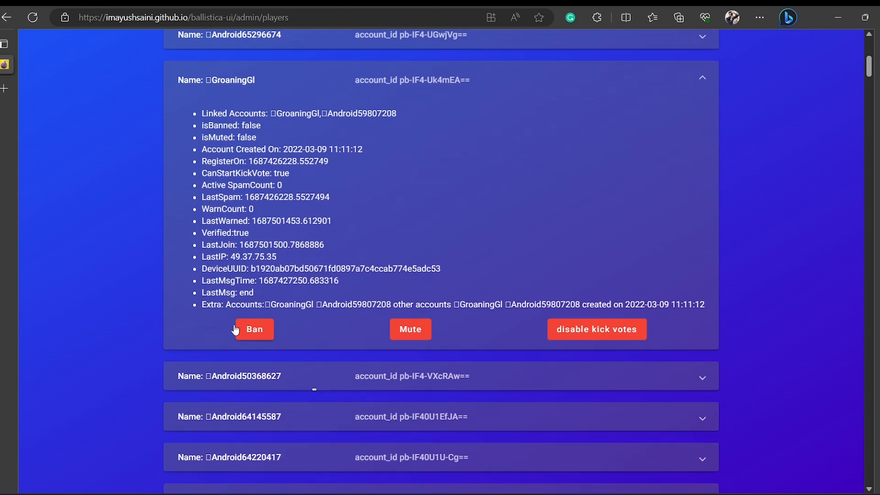
left_click(254, 330)
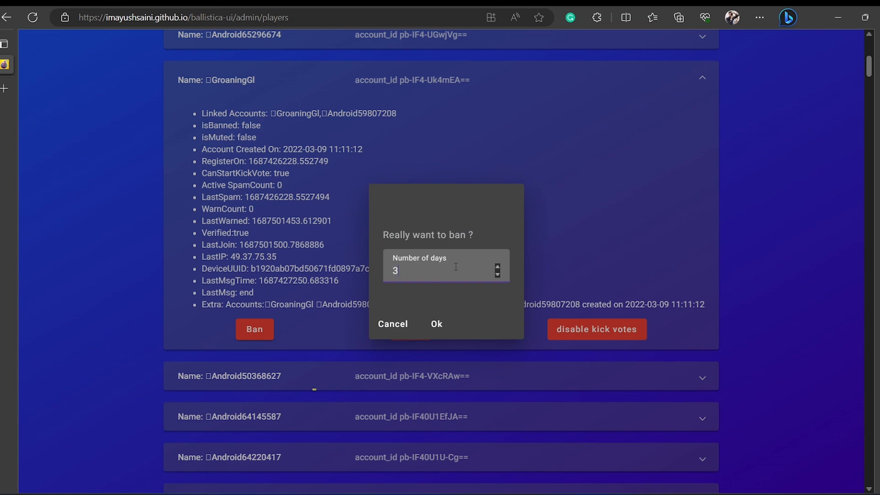
left_click(437, 324)
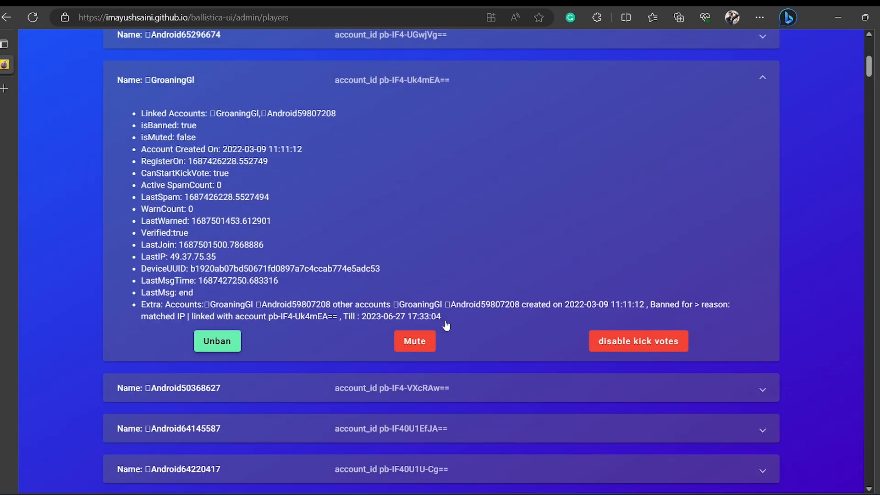
left_click(216, 341)
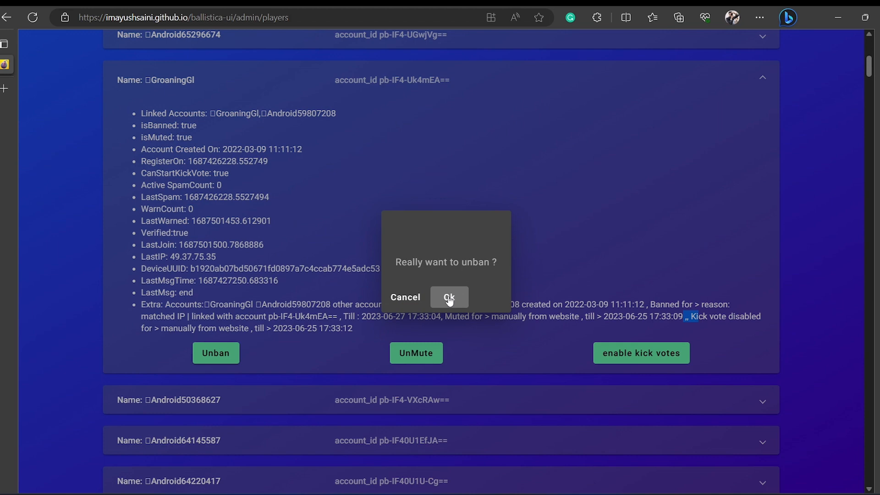
Step: Unban and unmute the player, then browse the saved profile databases list
left_click(449, 297)
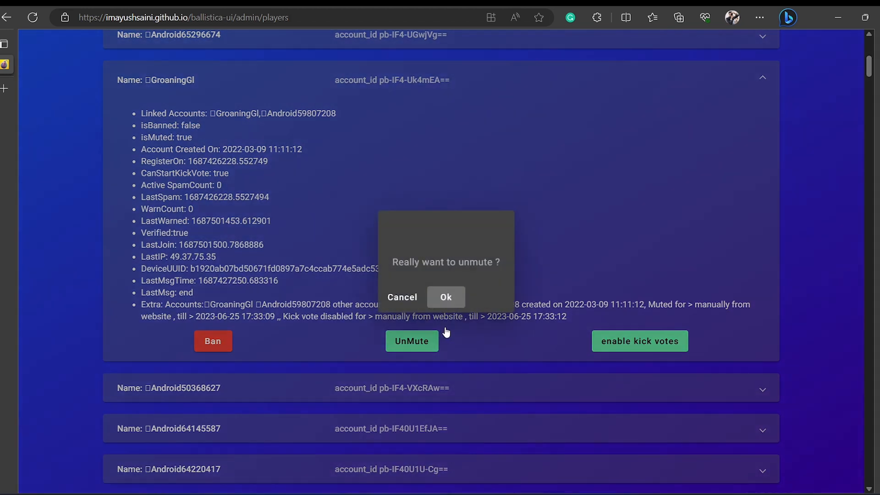
left_click(447, 297)
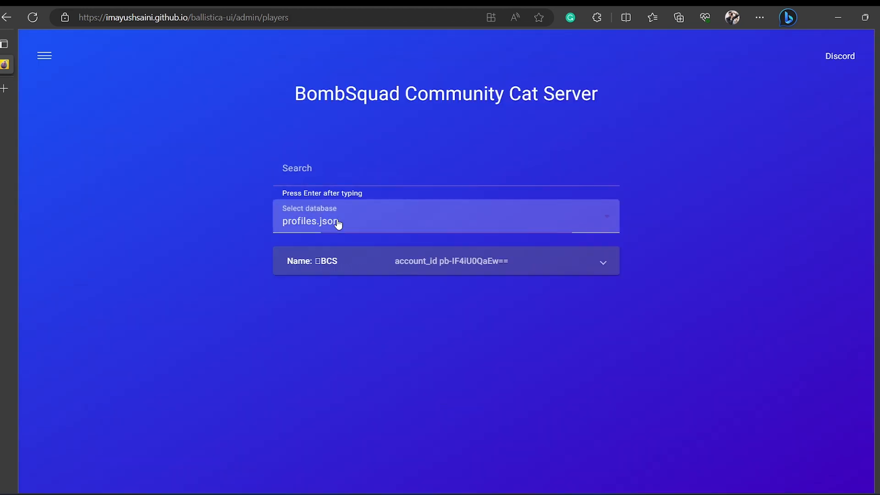
left_click(445, 215)
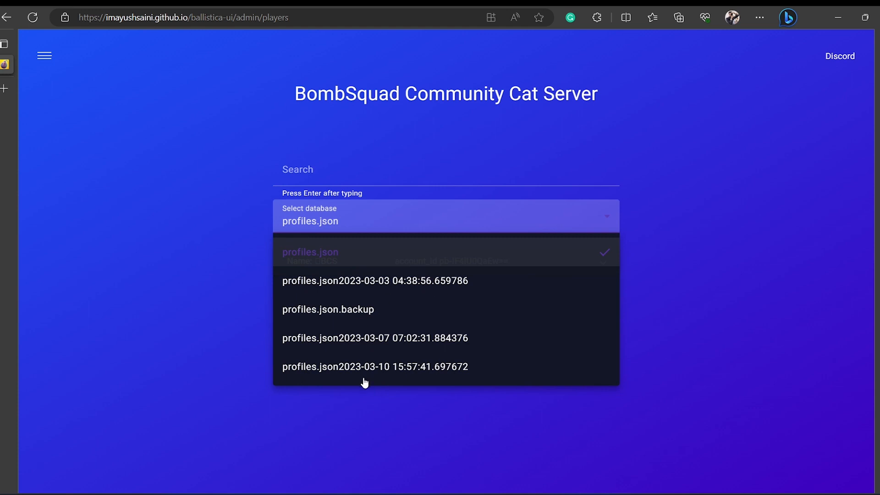
left_click(374, 339)
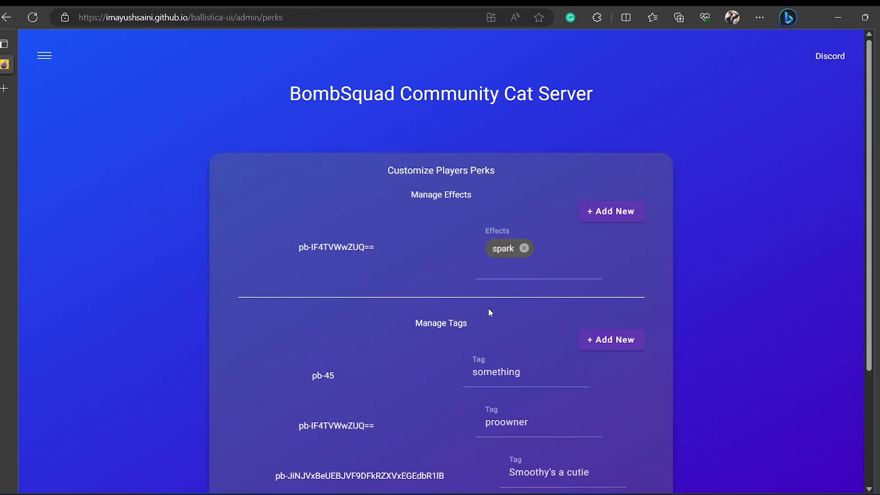
scroll("down", 3)
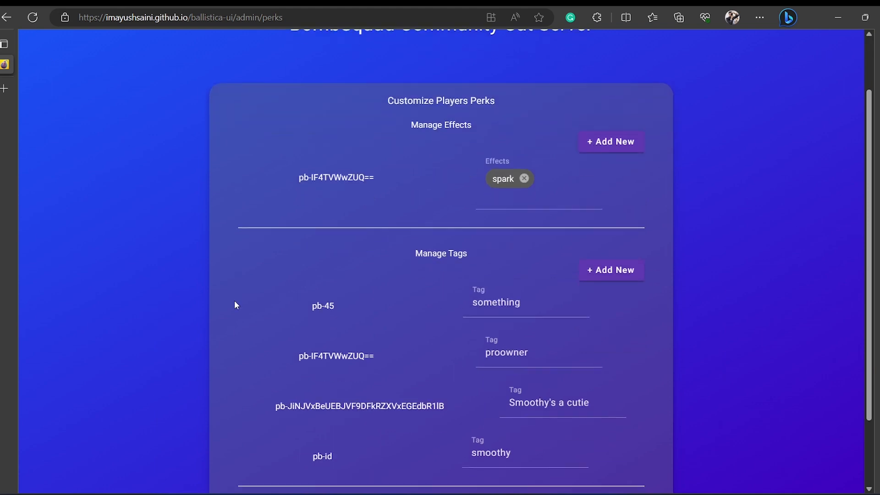
scroll("down", 3)
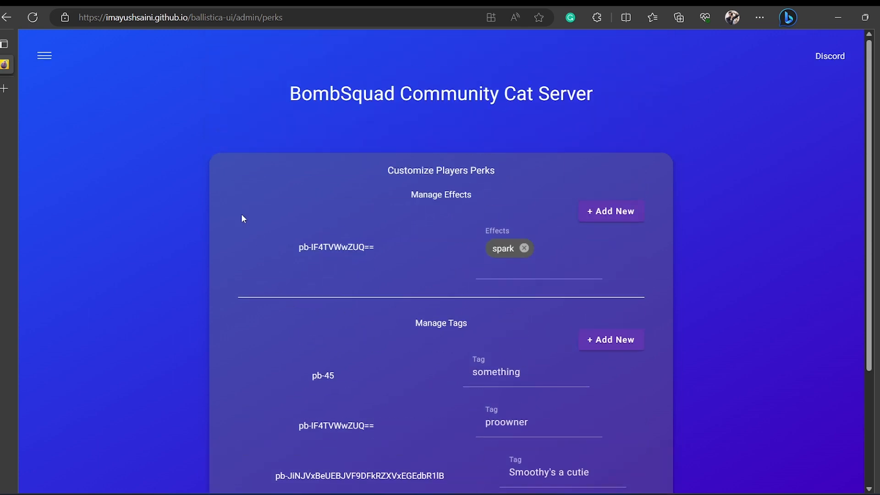
Step: Add account pb-dfgdfsgerg as a new entry in the Manage Effects list
left_click(611, 210)
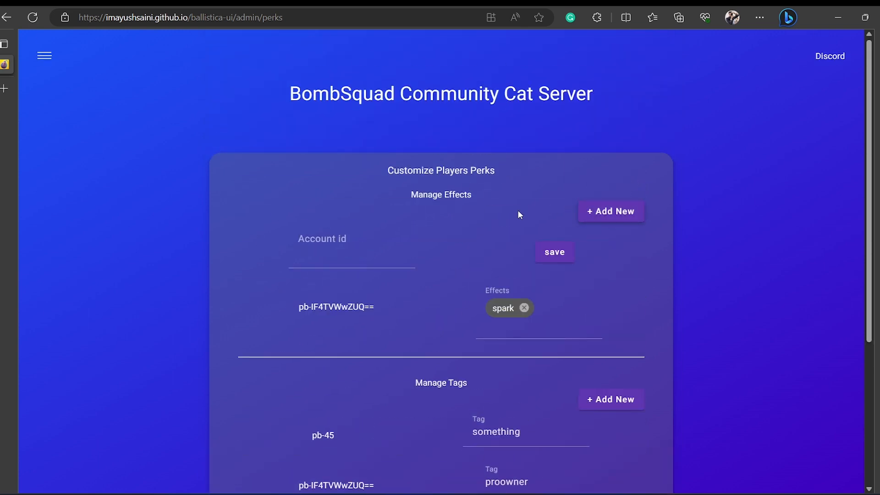
type("pb-dfgdfsgerg")
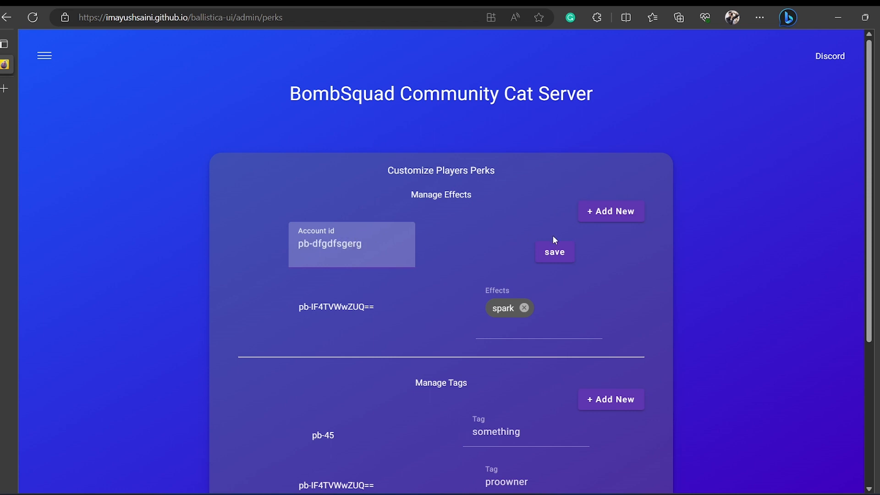
left_click(555, 252)
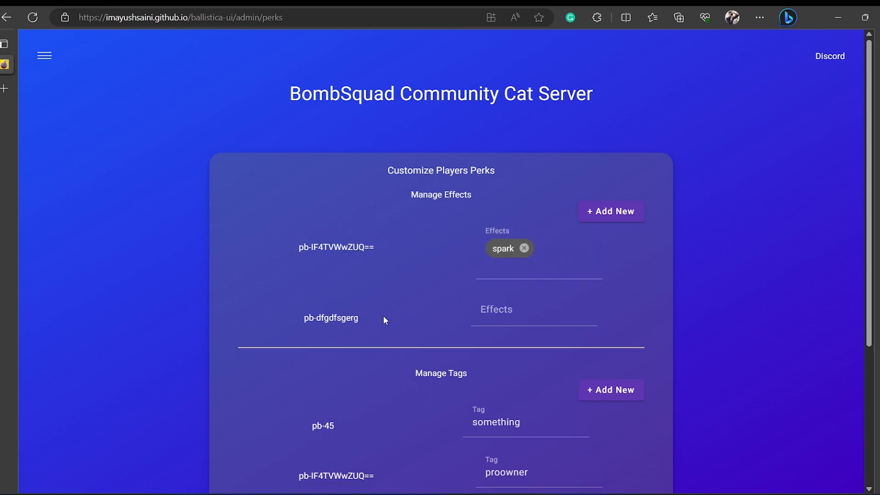
Step: Give the new account the glow and fairydust effects
left_click(531, 312)
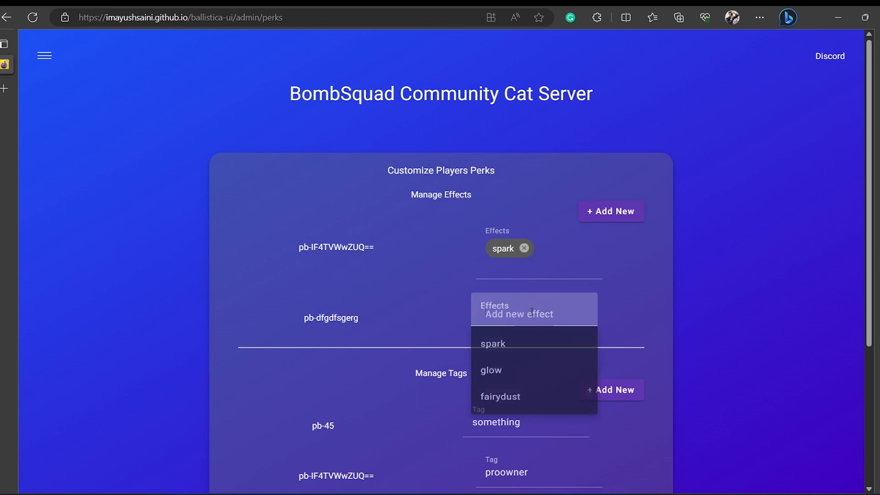
left_click(491, 369)
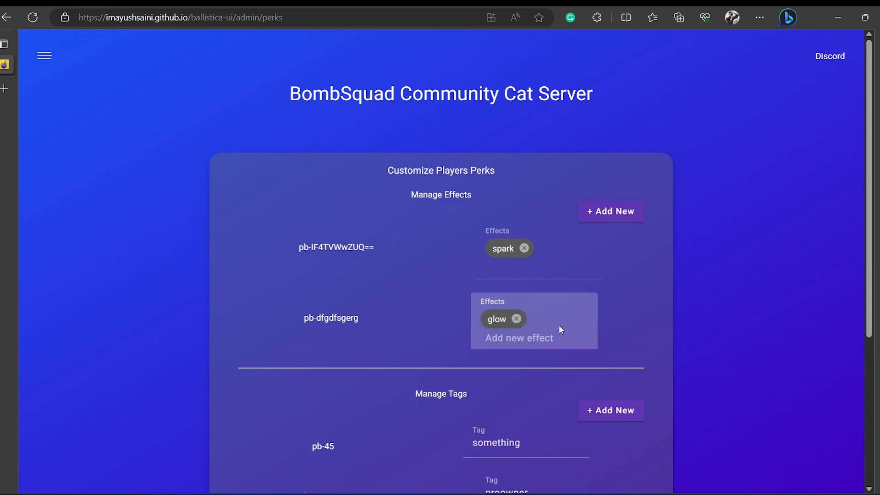
left_click(519, 337)
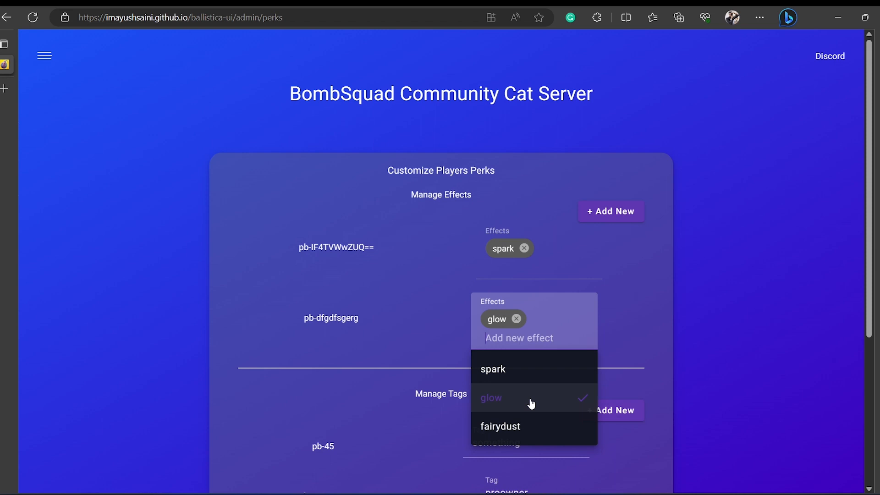
left_click(501, 426)
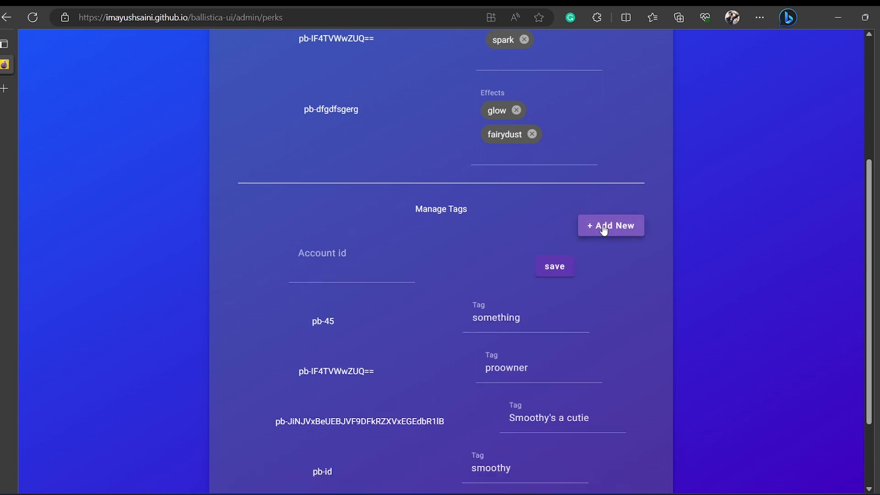
Step: Save account pb-dfg43g3gdfg to the tags list and enter 'testin' as its tag
left_click(352, 263)
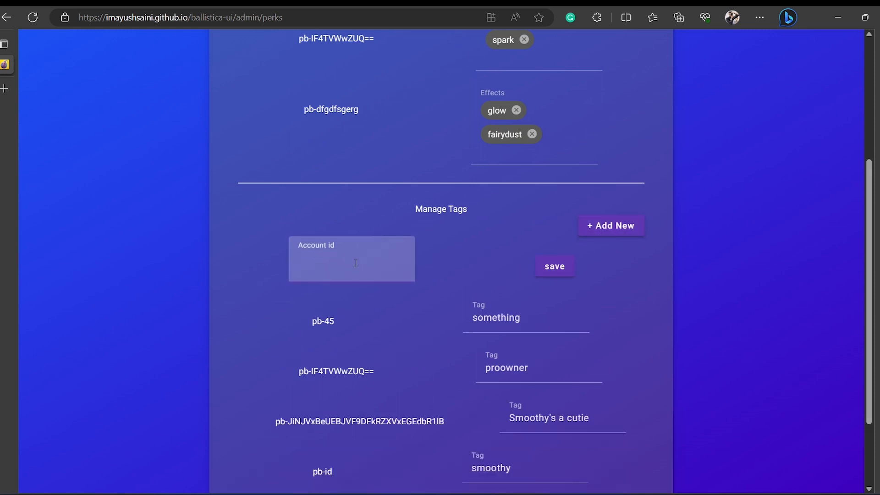
type("pb-dfg43g3gdfg")
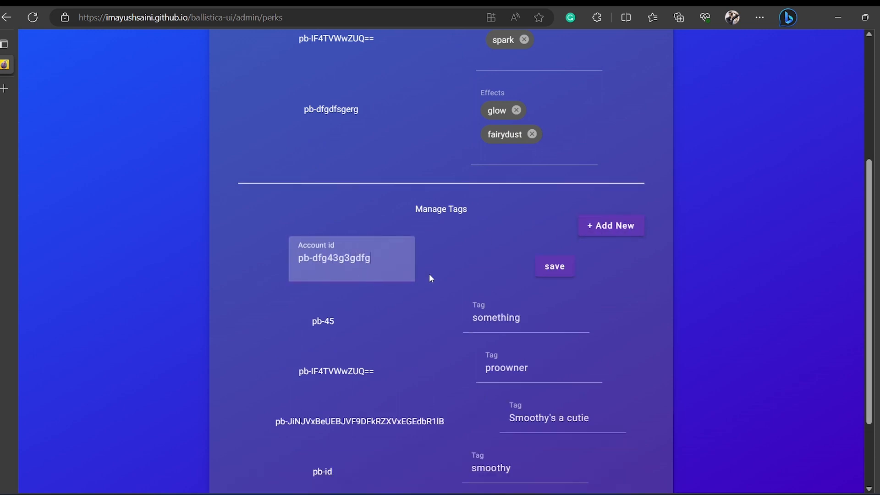
left_click(555, 265)
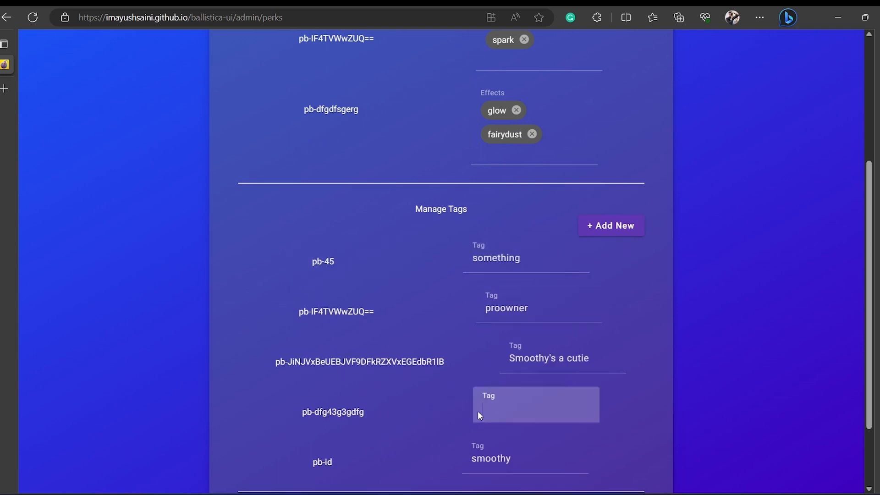
type("testin")
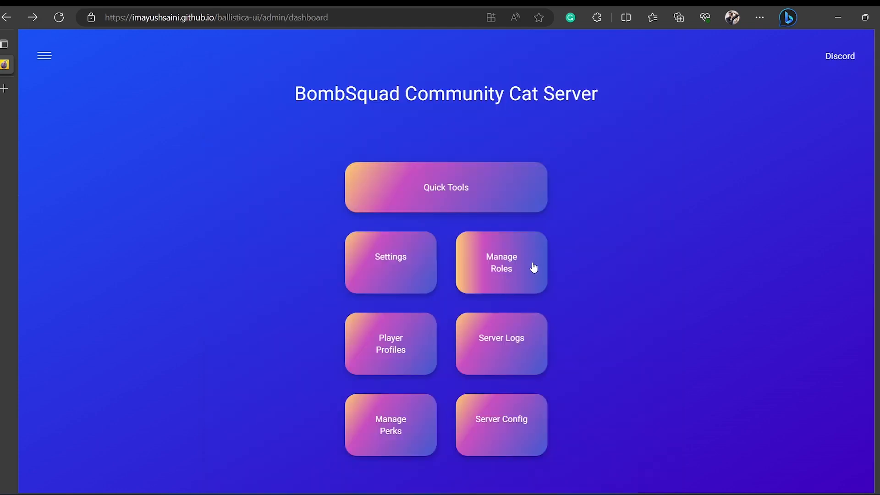
Step: In Manage Roles, create a new role named owner
left_click(501, 262)
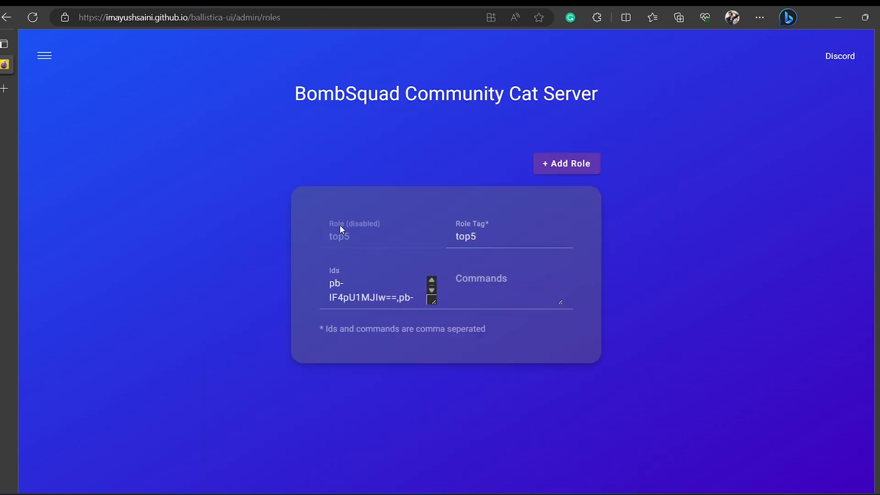
left_click(566, 164)
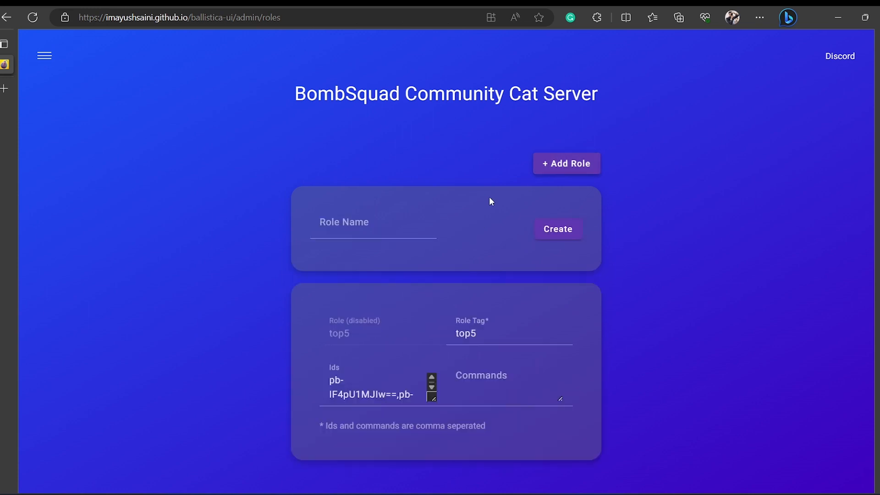
type("owner")
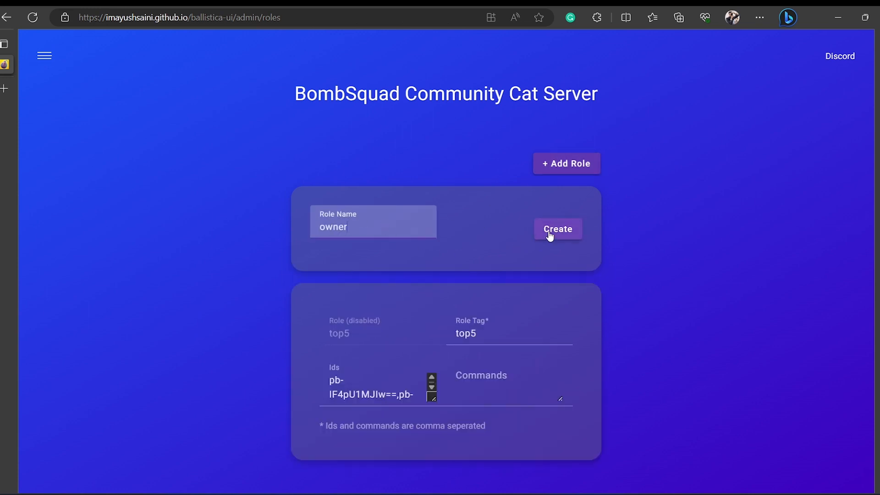
left_click(557, 229)
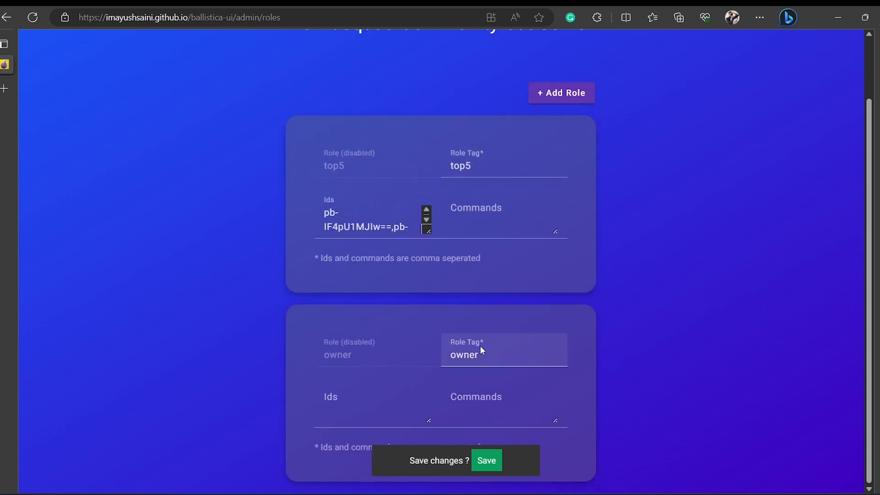
Step: Give the owner role id pb-ergerge and commands kick,ban, and save it
left_click(377, 404)
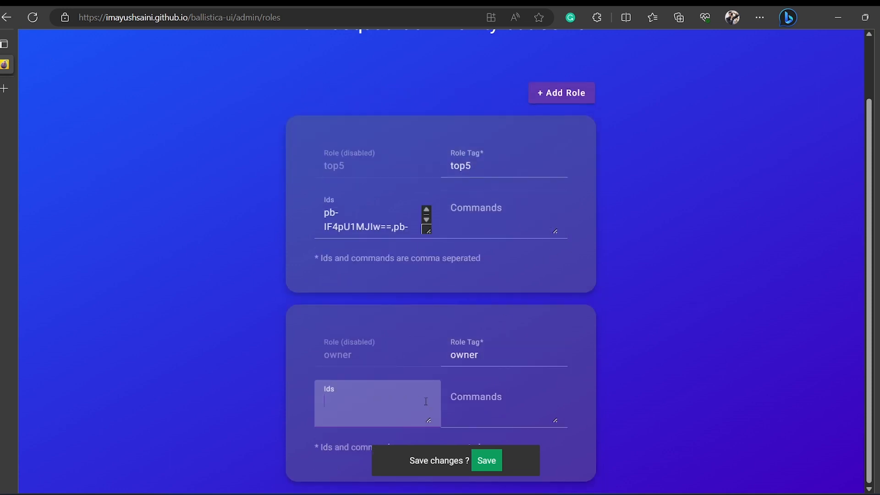
type("pb-ergerge")
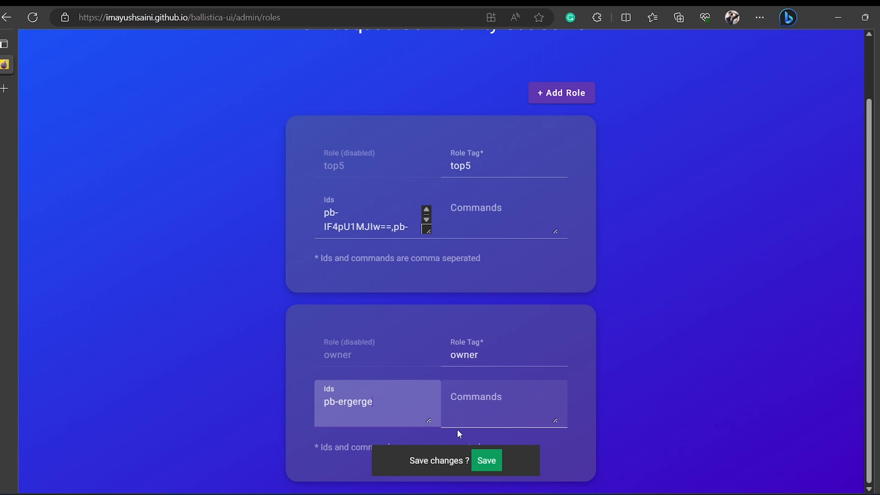
type("kick")
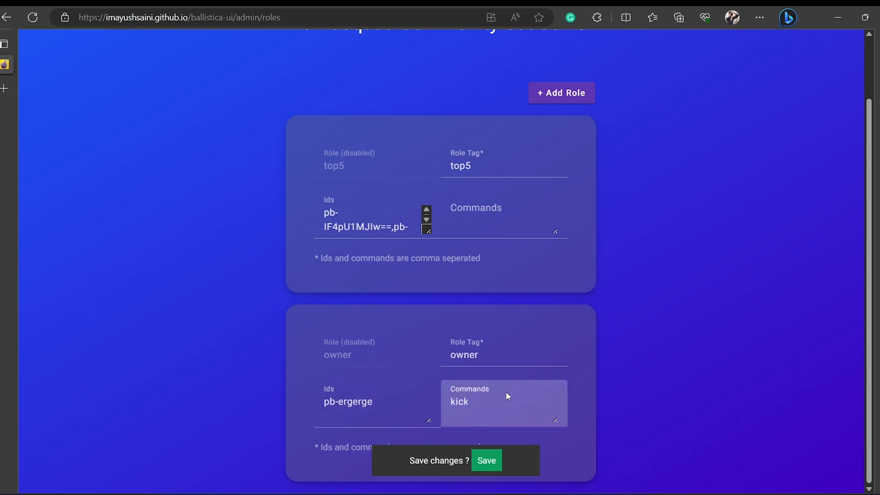
type(",ba")
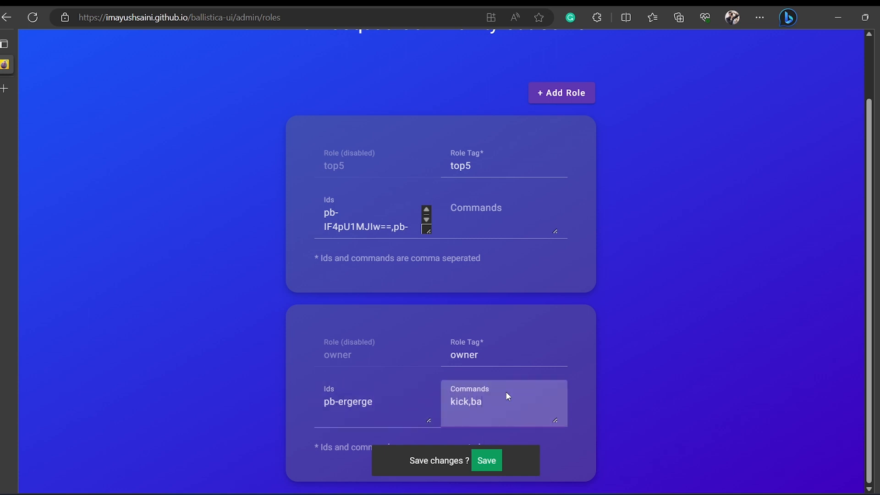
type("n")
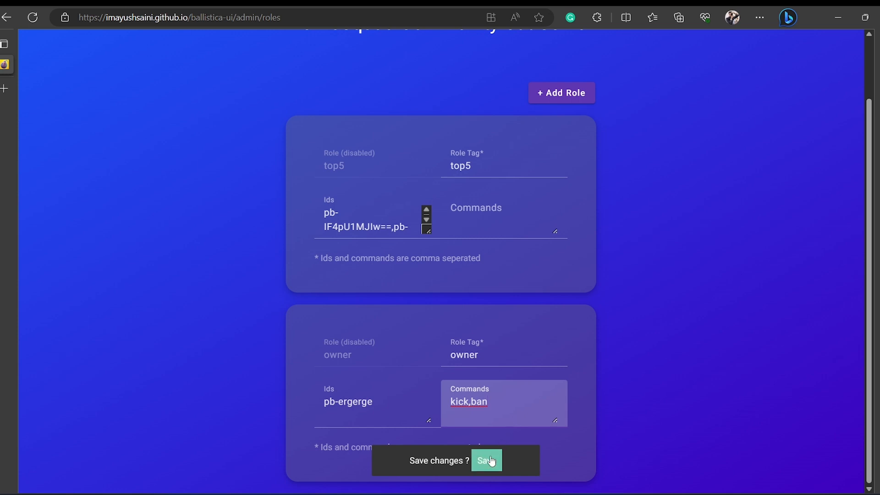
left_click(486, 460)
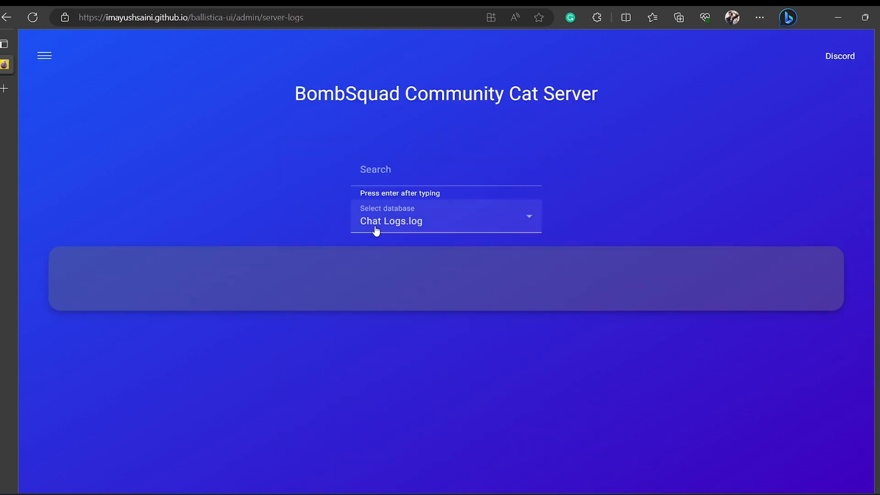
Step: Pick the log database and search the chat logs for 'hey'
left_click(446, 216)
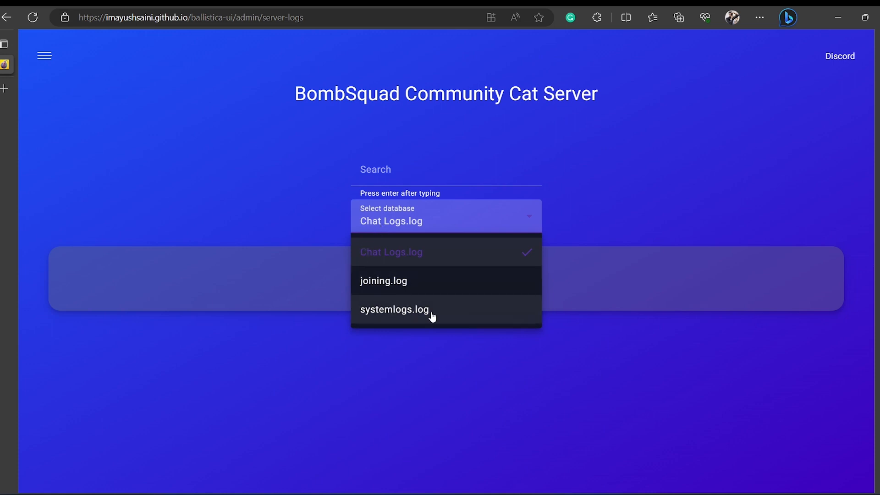
left_click(391, 252)
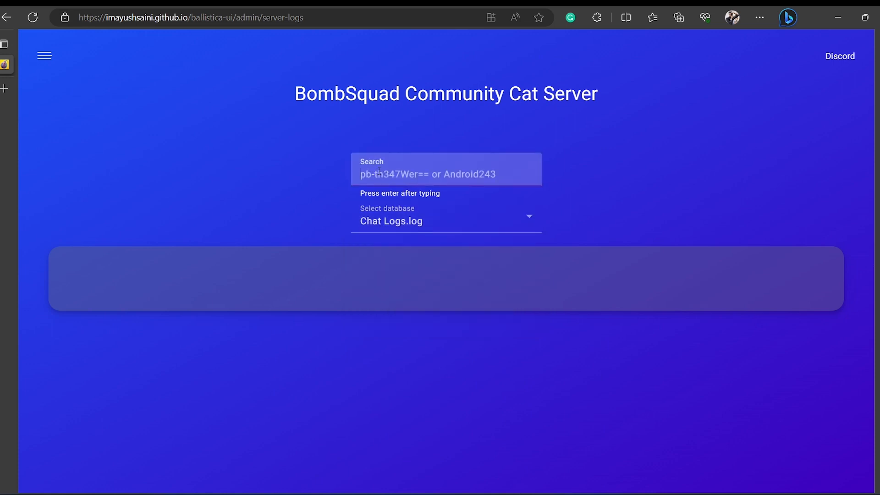
type("h")
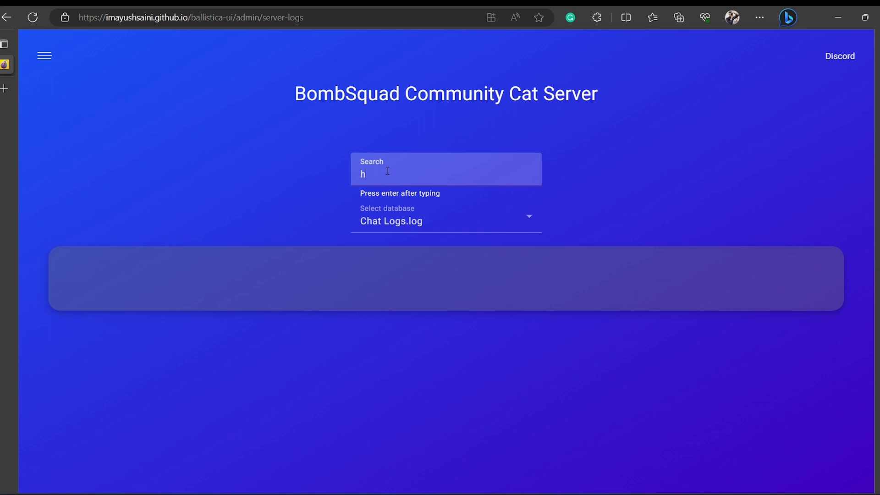
type("ey")
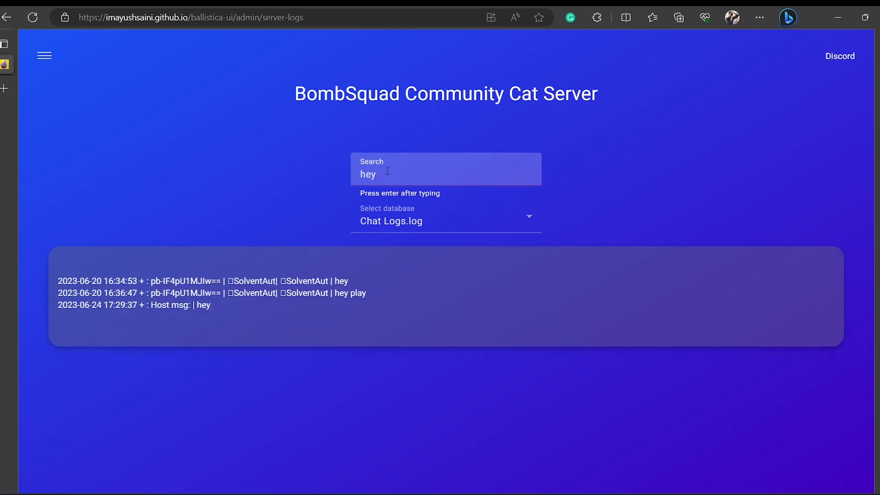
mouse_move(415, 165)
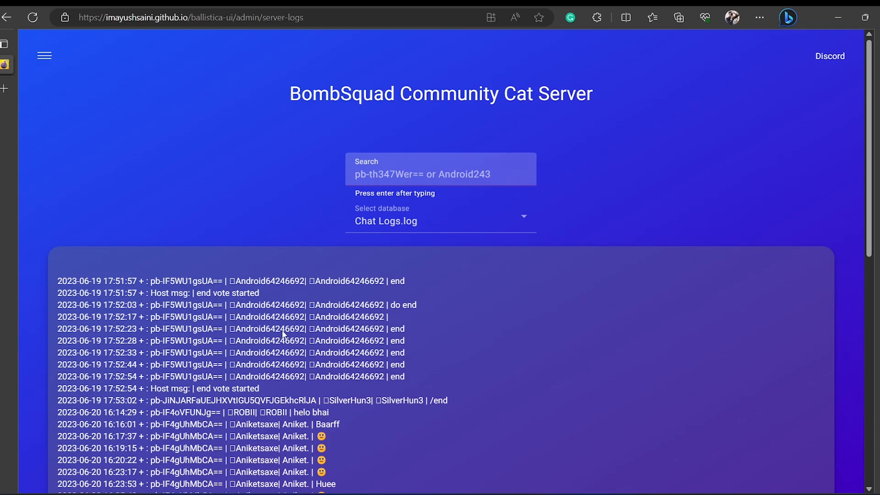
Step: Scroll through the full chat log history
scroll("down", 3)
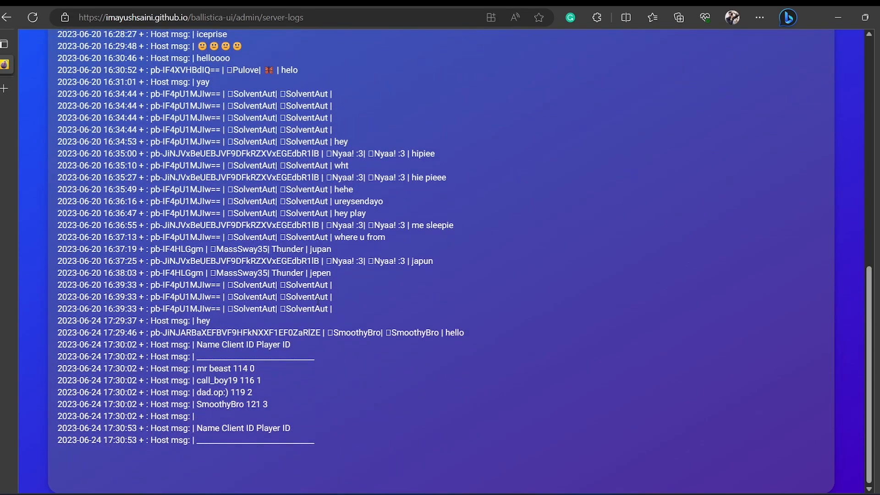
scroll("down", 3)
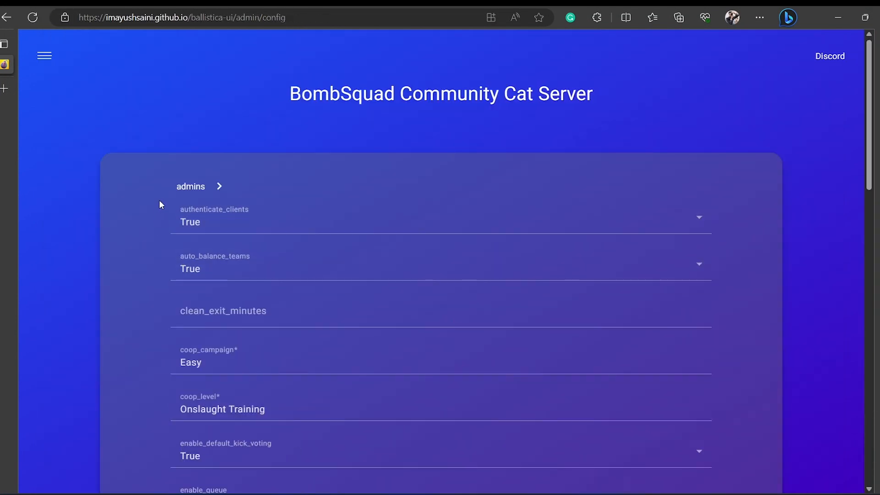
Step: Inspect the admins list and the party_is_public setting in the server config, then filter the leaderboard to 'bcs'
left_click(219, 187)
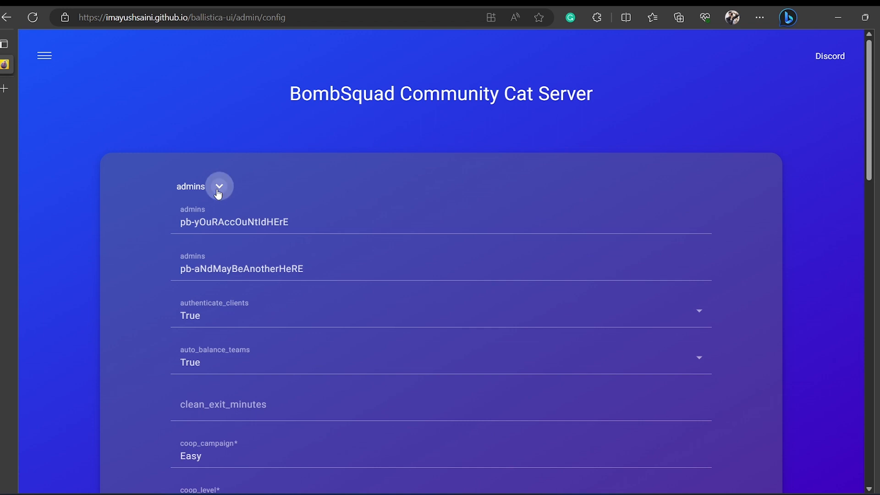
left_click(219, 186)
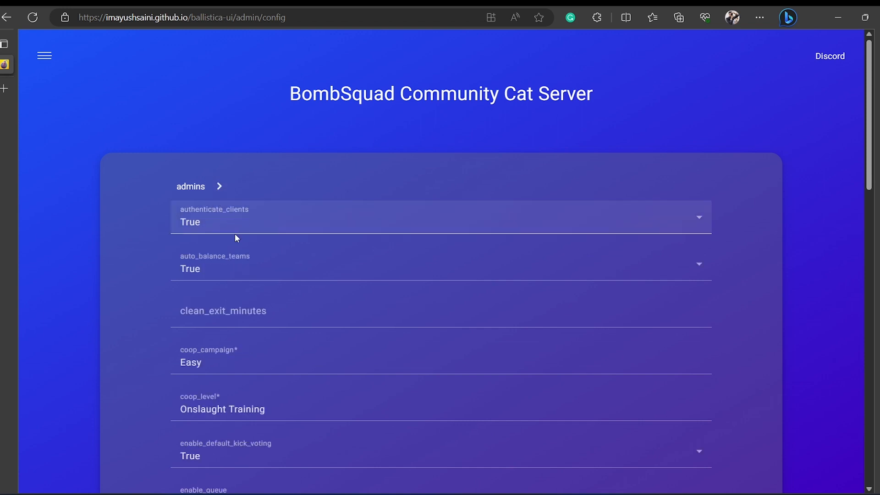
scroll("down", 3)
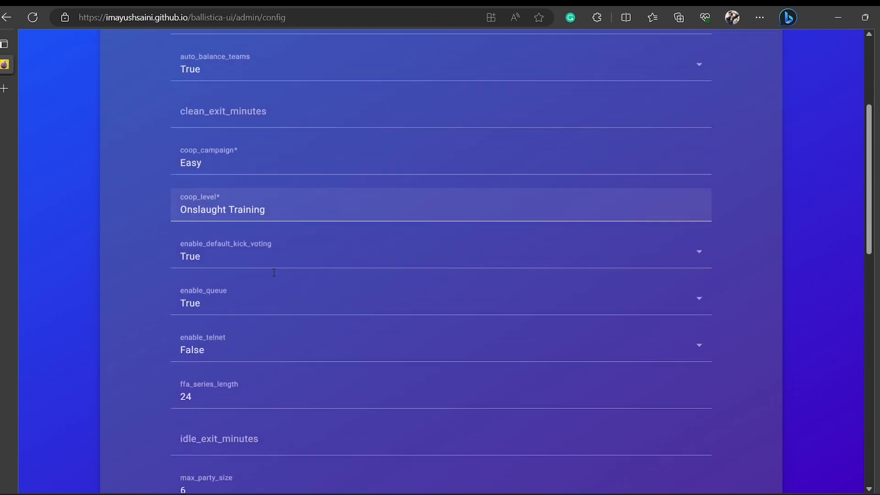
scroll("down", 3)
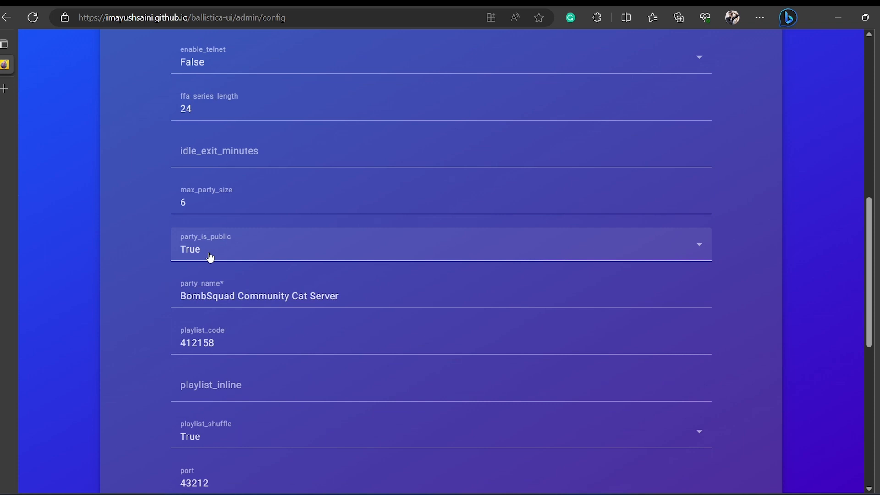
left_click(440, 244)
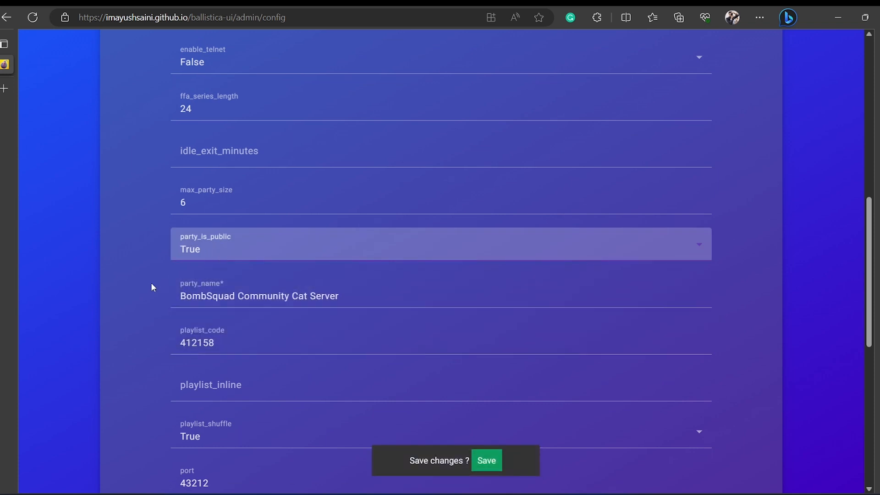
scroll("down", 3)
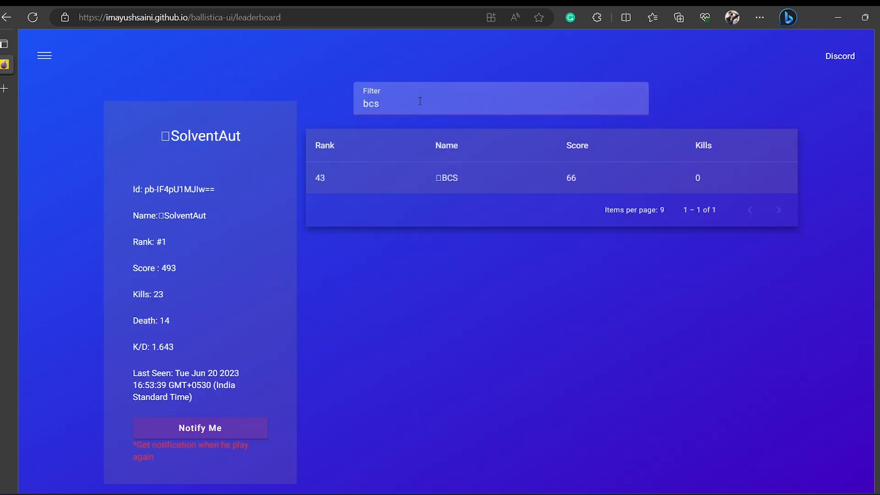
Step: Subscribe to be notified when the rank #43 player BCS plays again
left_click(446, 178)
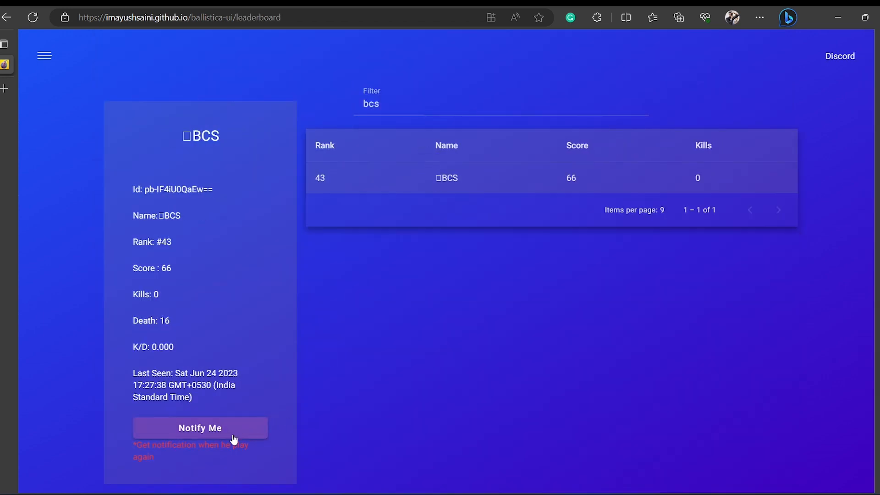
left_click(200, 428)
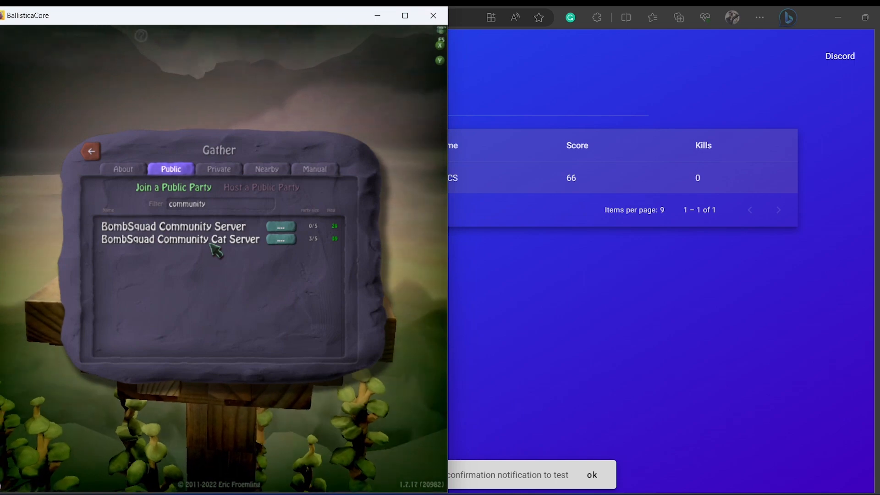
Step: Join BombSquad Community Cat Server from the public party list
left_click(281, 240)
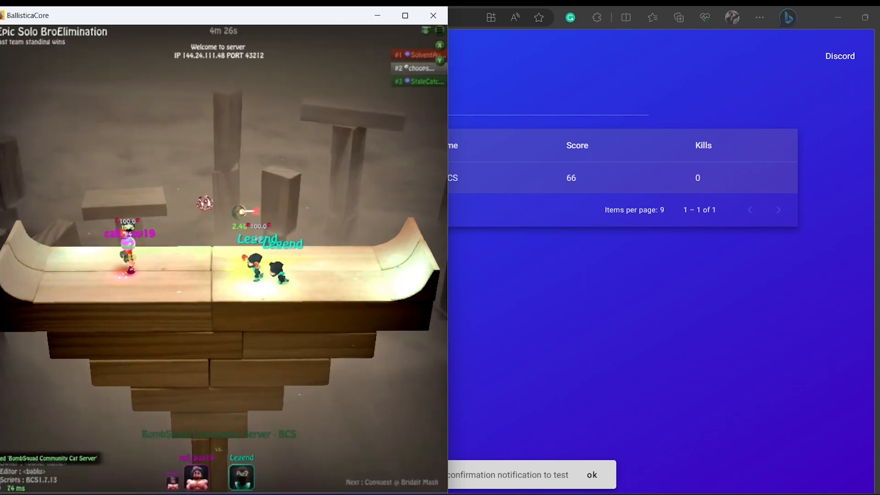